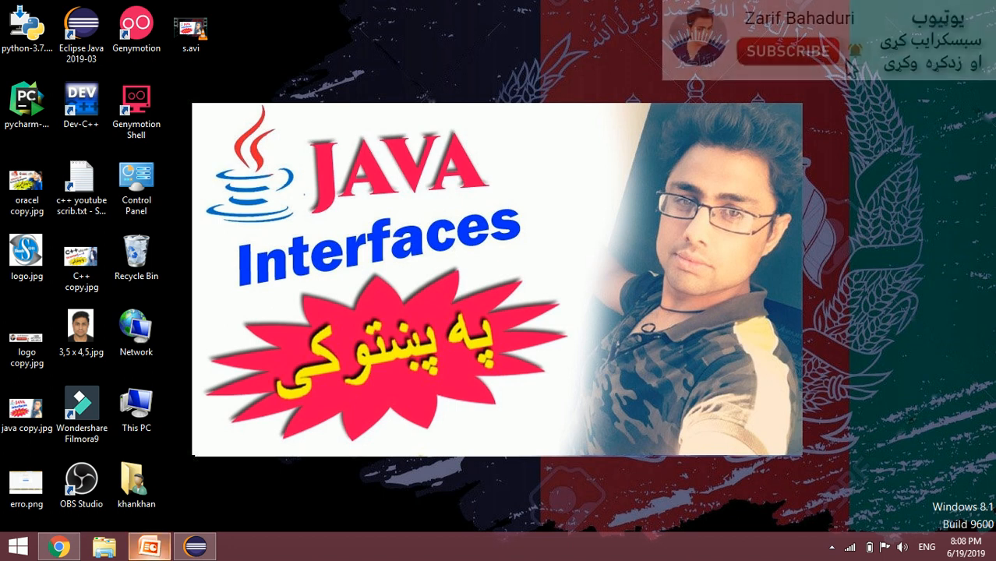
Show the 'Interface Possibilities/Requirements' slide and highlight the first statement about reference variables
click(149, 545)
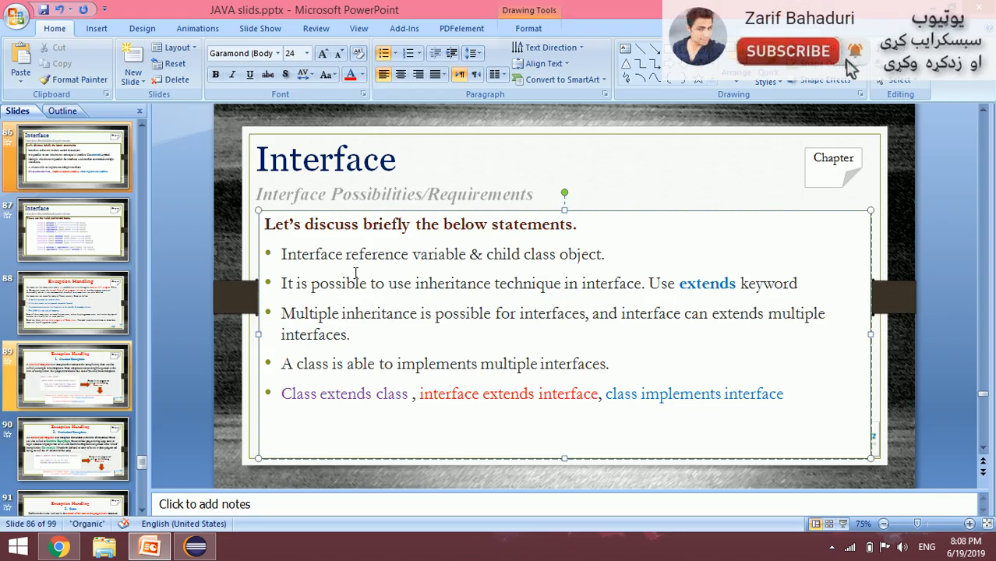
double_click(332, 255)
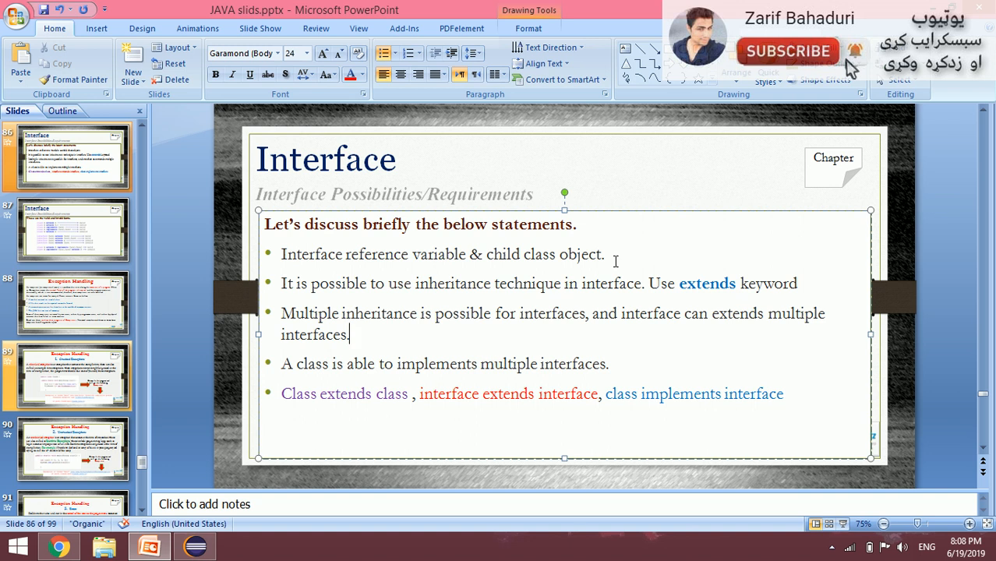
mouse_move(636, 248)
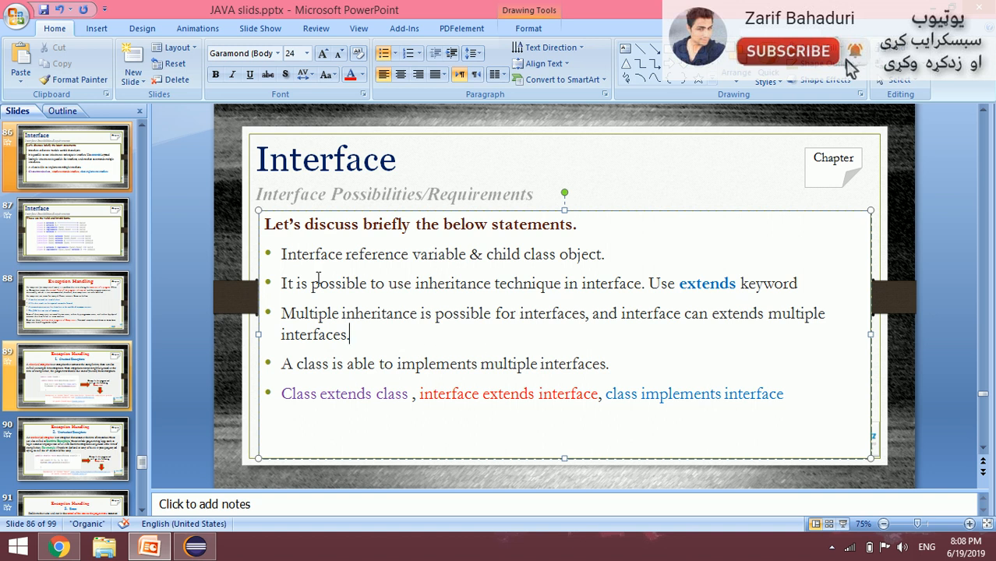
triple_click(440, 254)
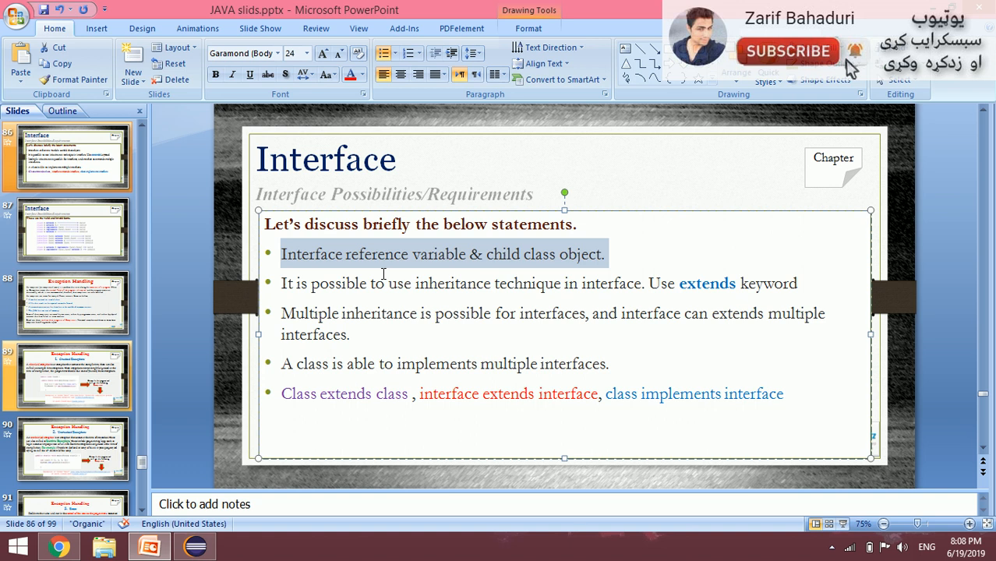
mouse_move(396, 226)
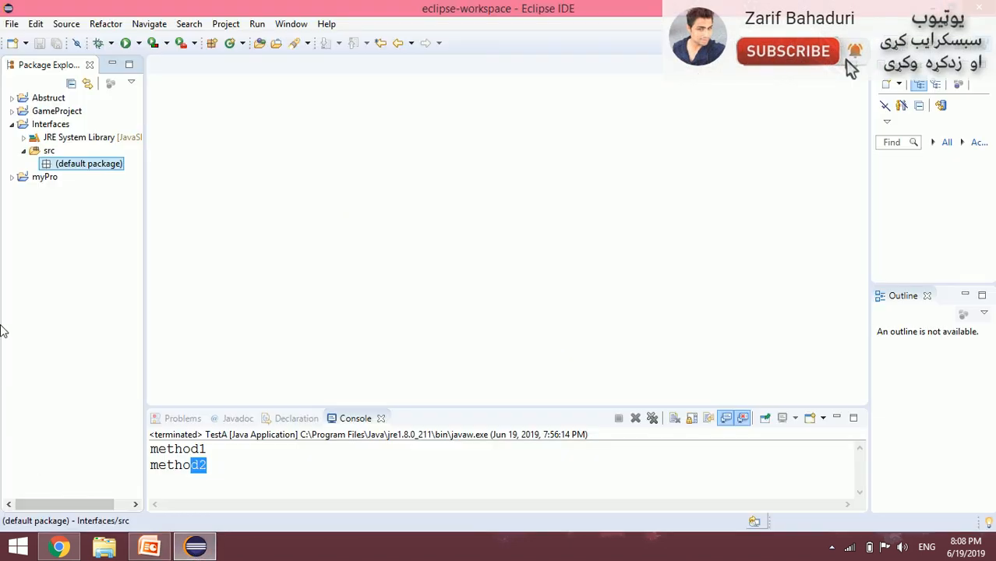
Create a new class TestA in the Interfaces project's default package via New > Class
right_click(89, 164)
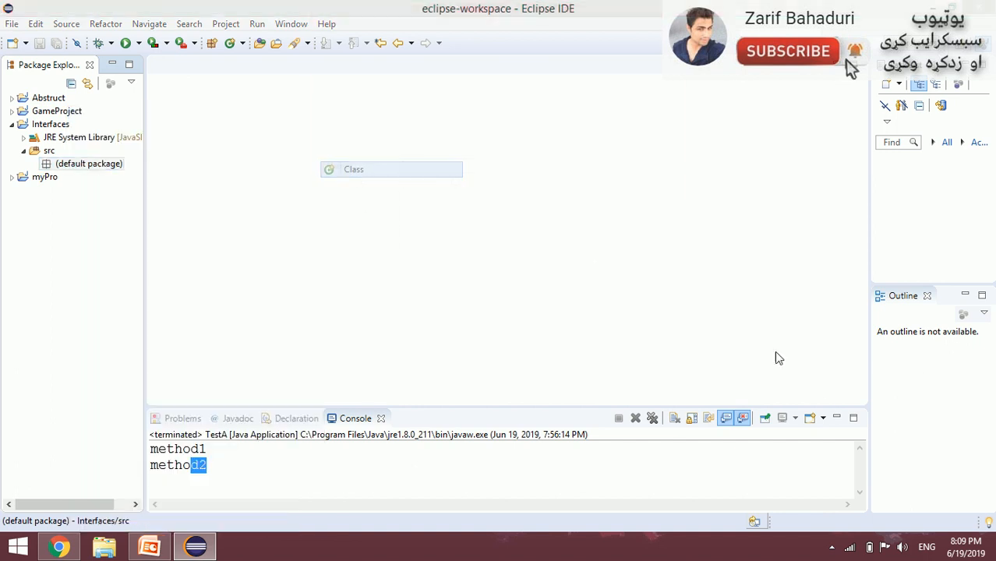
text(Test)
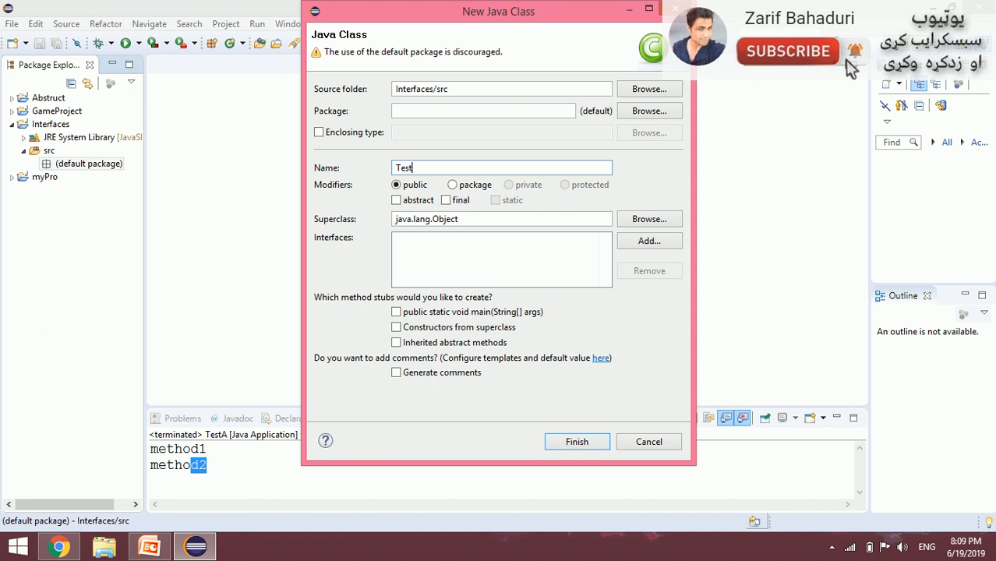
text(A)
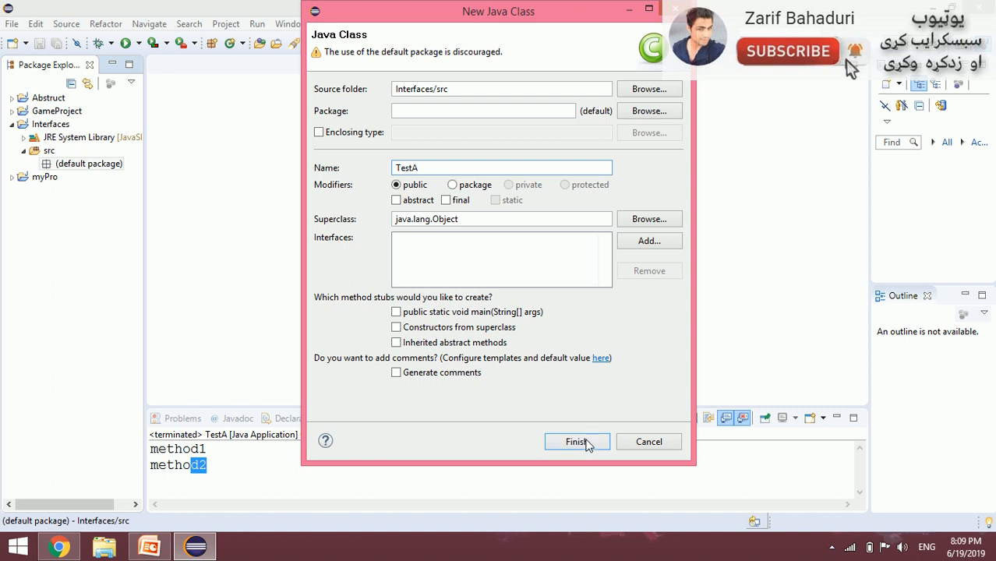
click(577, 441)
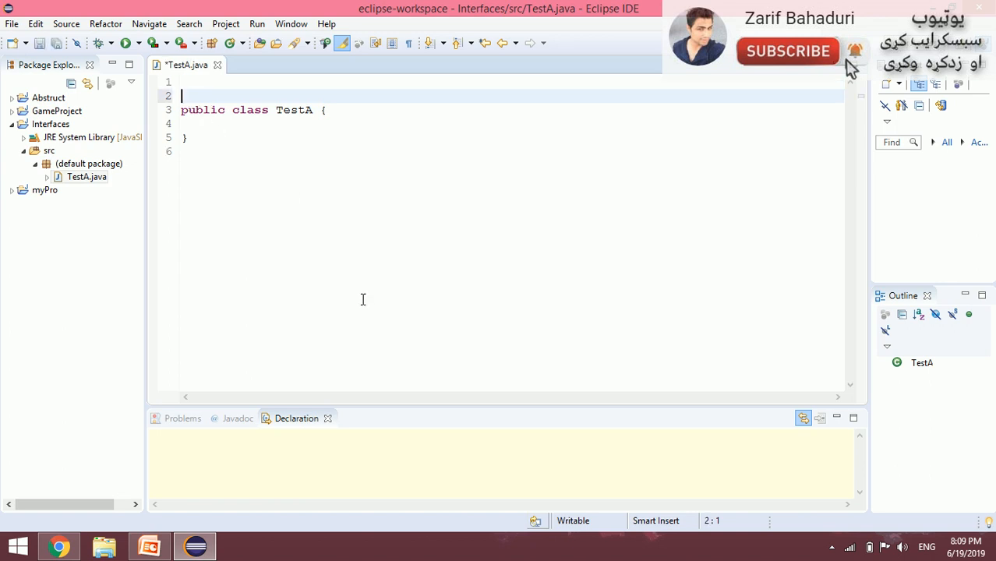
Write 'interface face1 { void method1(); }' above the TestA class
text(inter)
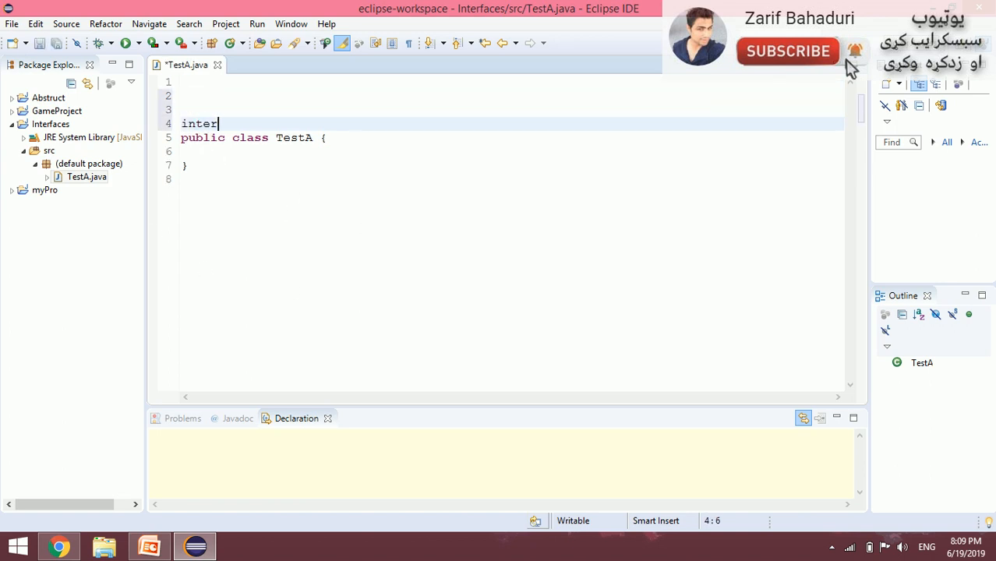
text(face fac)
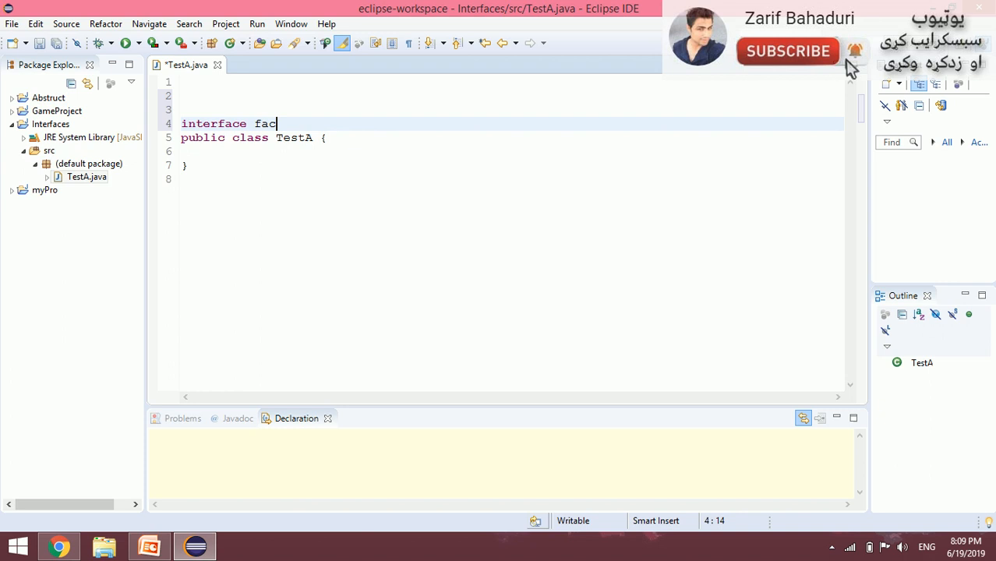
text(e1{)
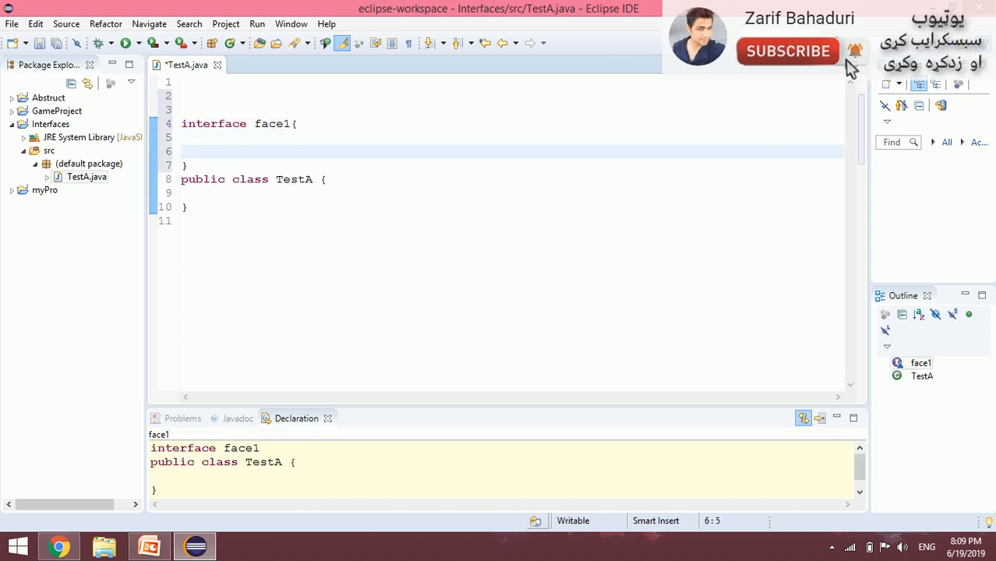
text(v)
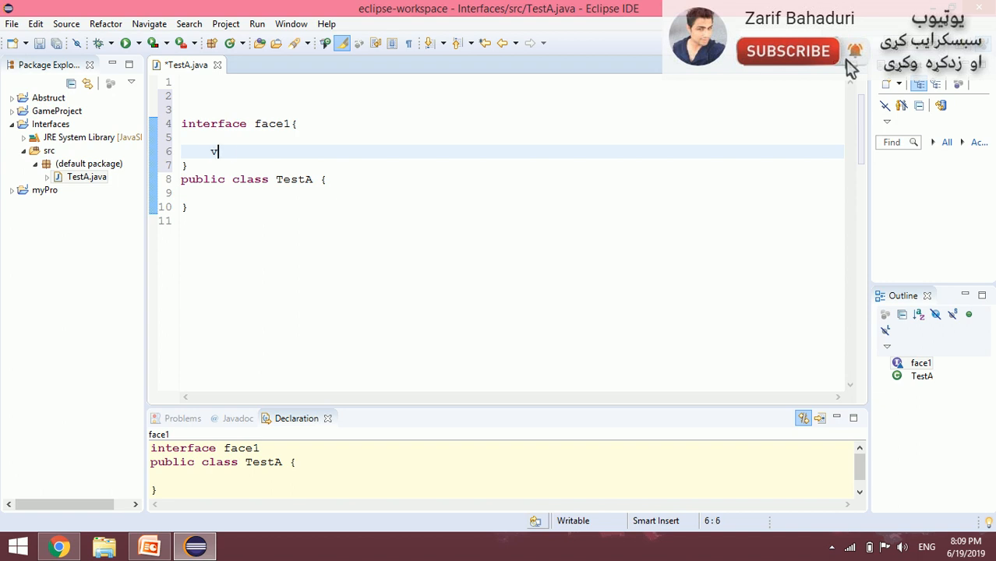
text(oid metho)
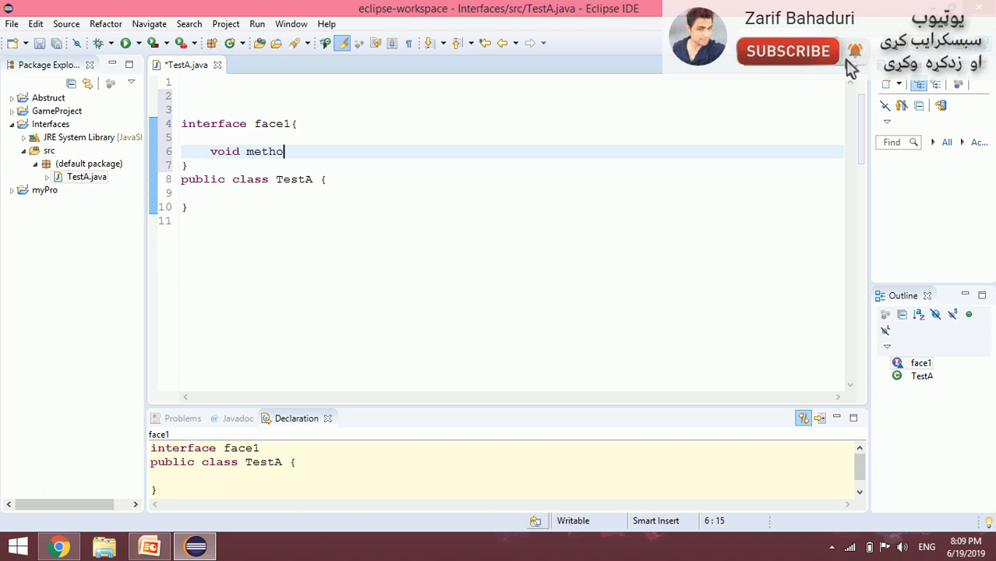
text(d1)
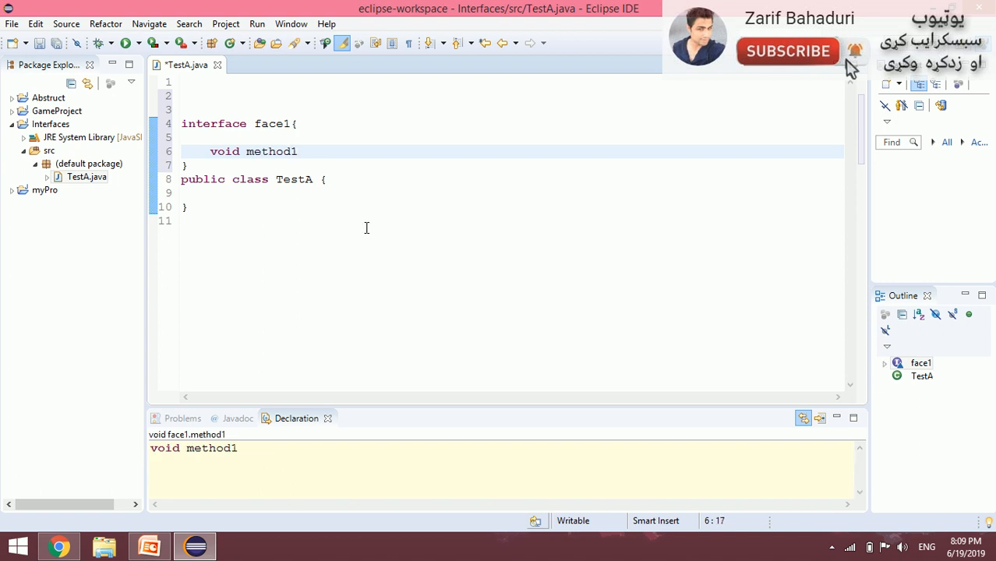
text(();)
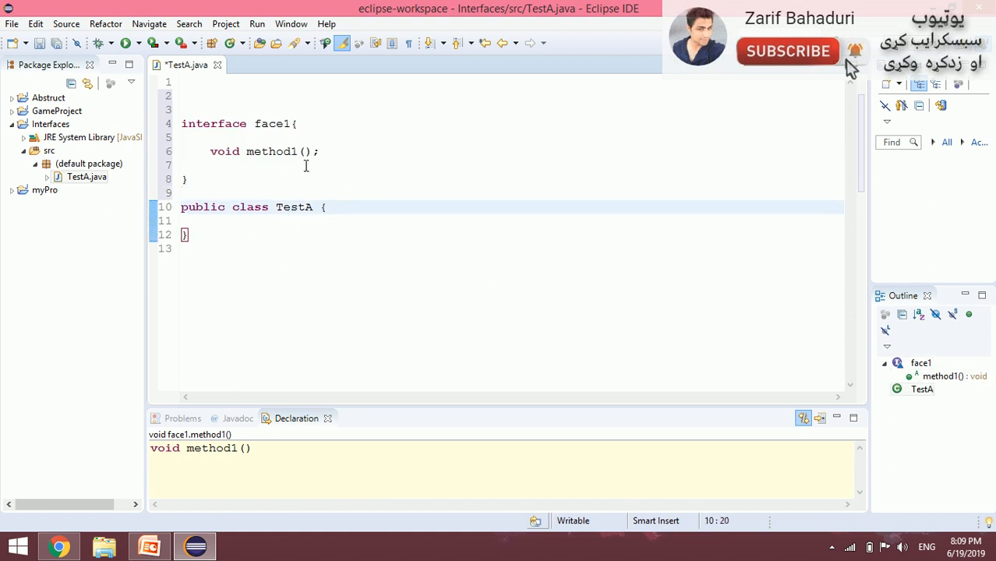
Make TestA implement face1 and start the public void method1() definition
text(imple)
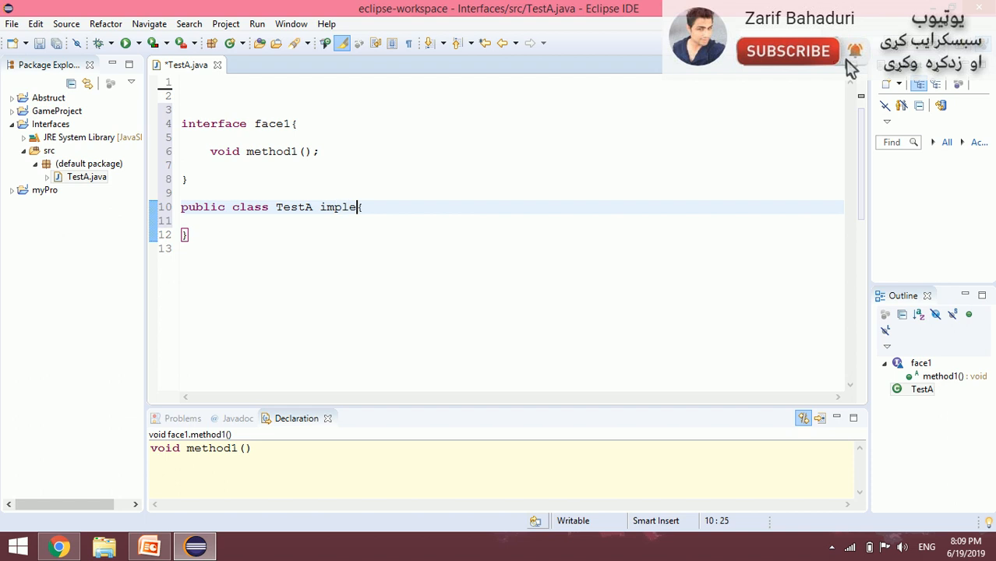
text(ments face1)
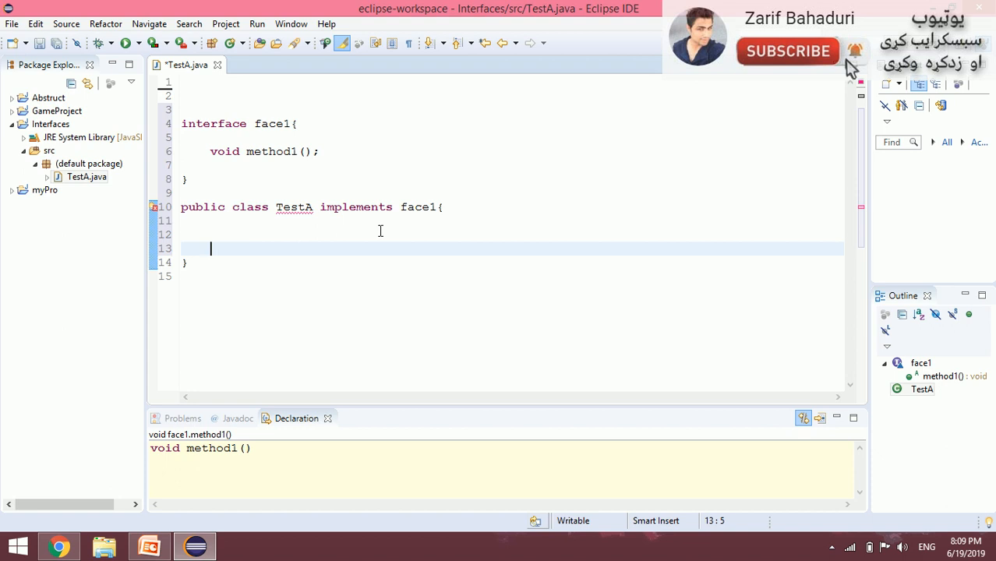
text(public)
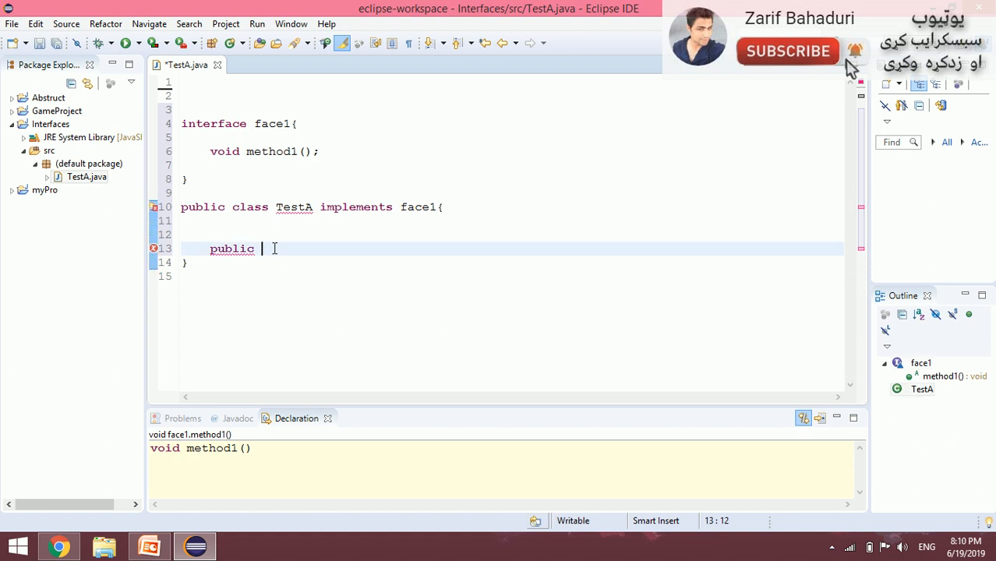
text(void method1() {)
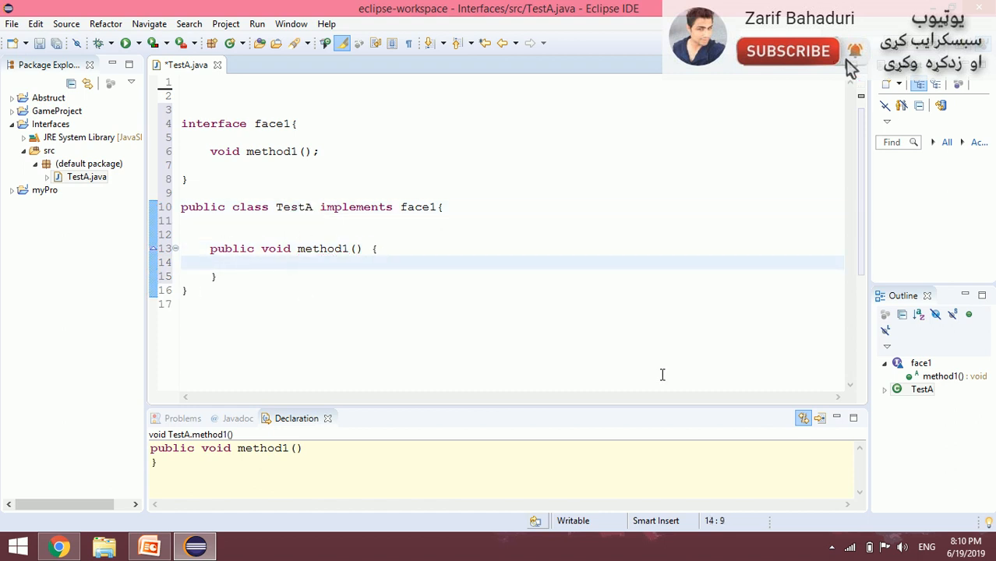
Have method1 print "this is face1 mehtod1." with System.out.println and start a new member below
text(Syste)
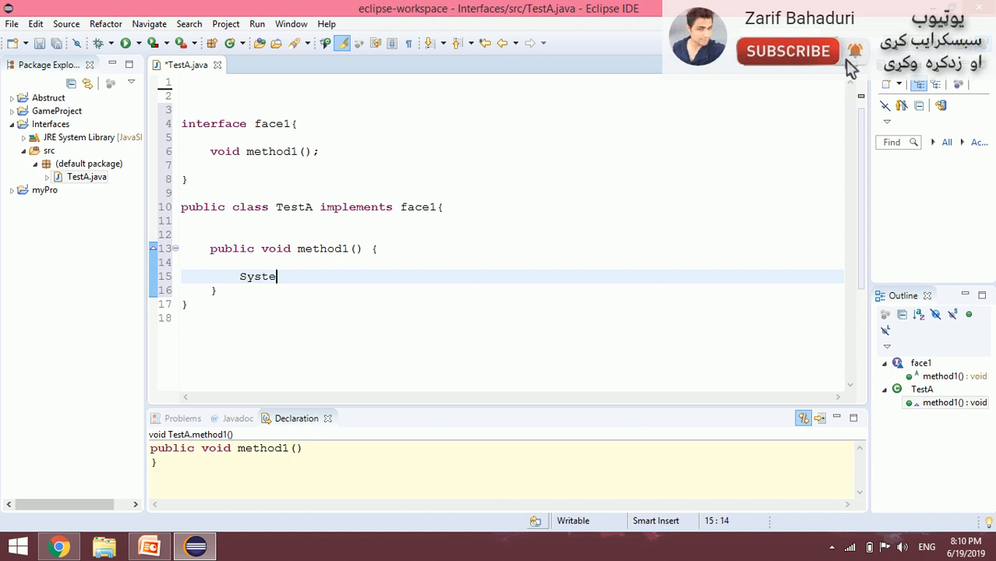
text(m.out.println("this is face)
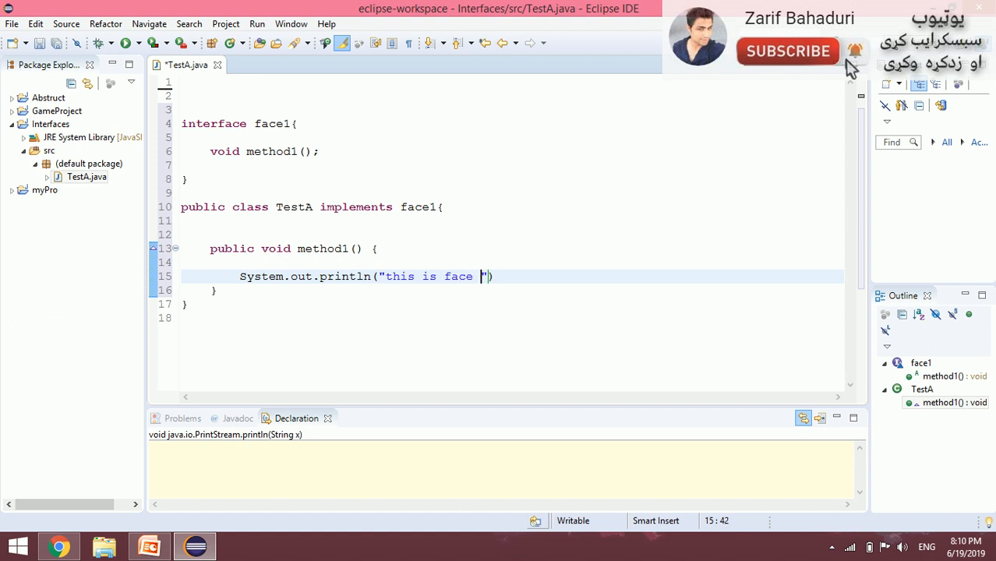
text(1 mehtod 1)
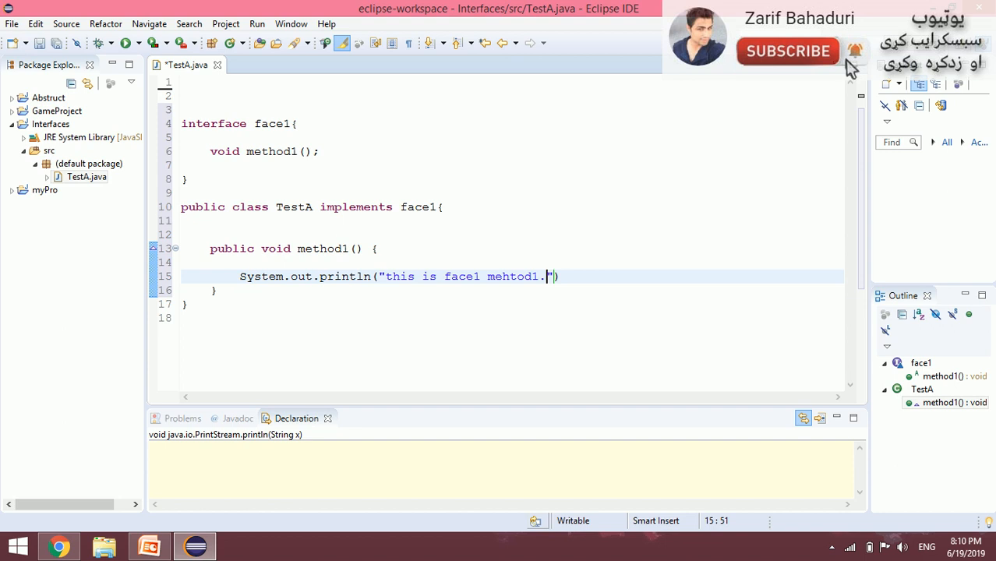
text();)
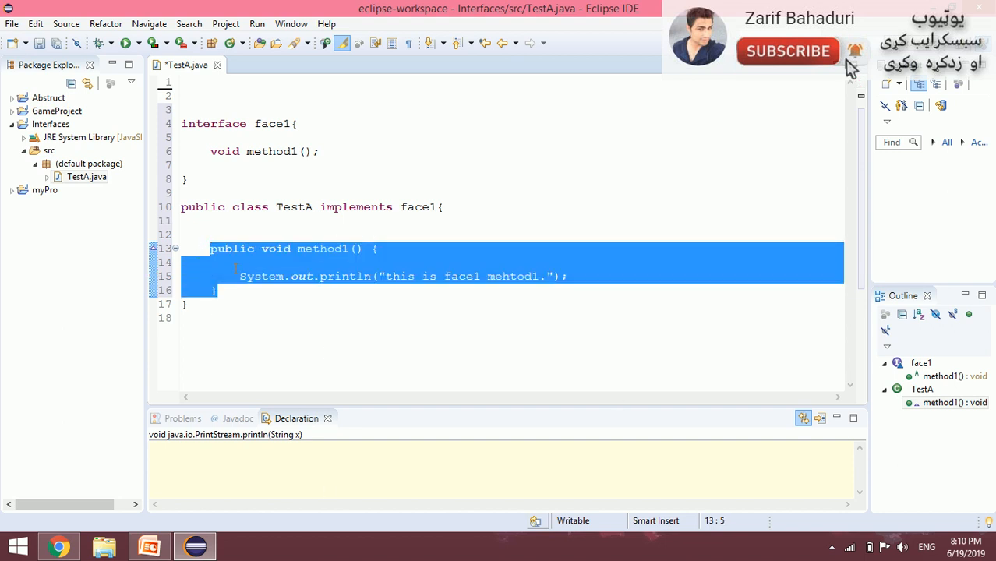
click(222, 290)
text(public)
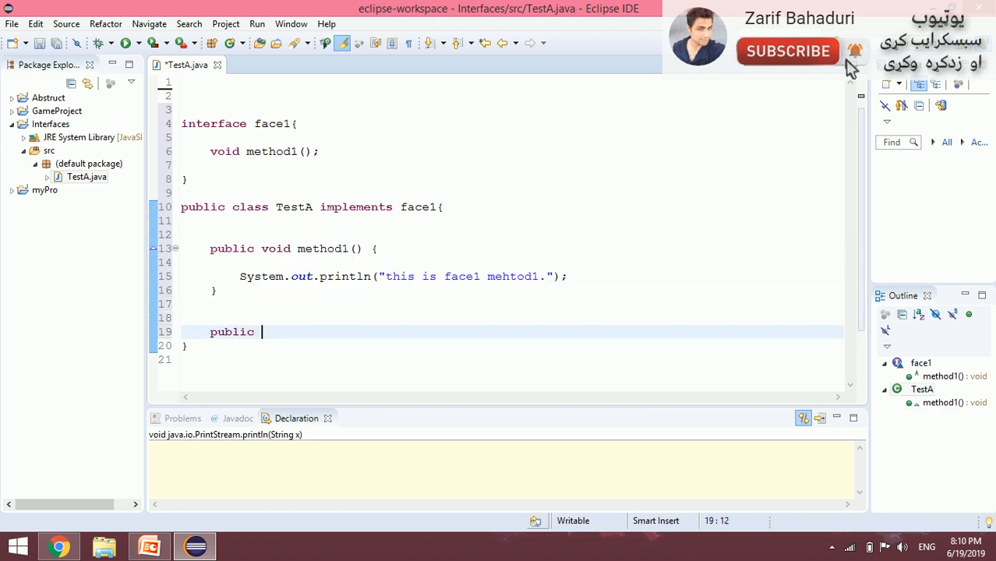
Add a static void main(String...) method to TestA
text(sta)
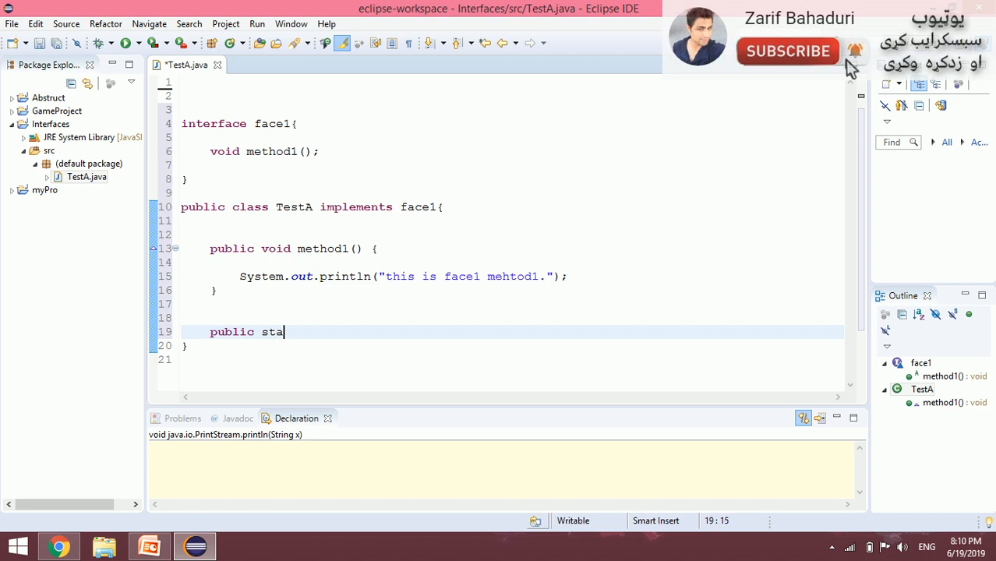
text(tic void main)
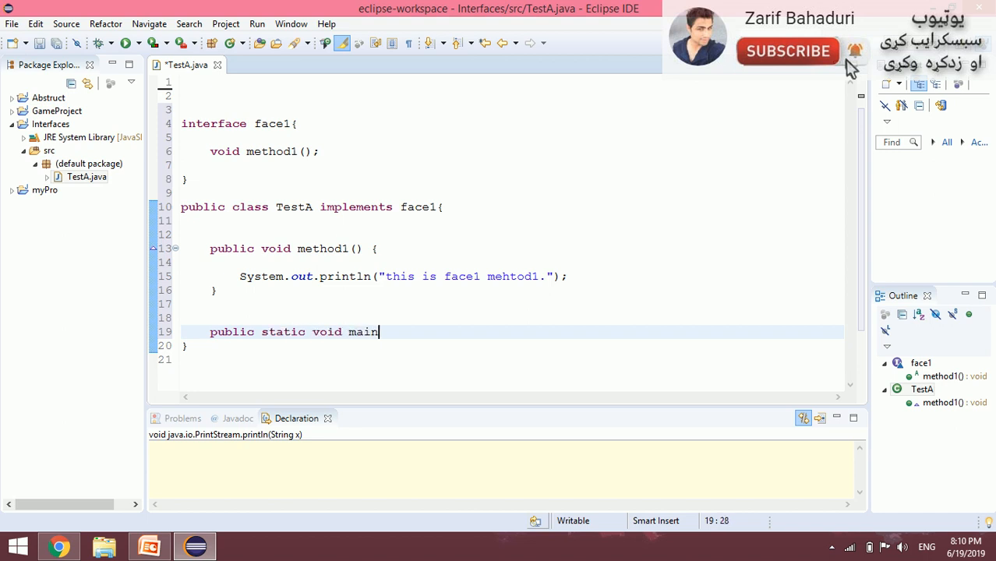
text((String args[]) {)
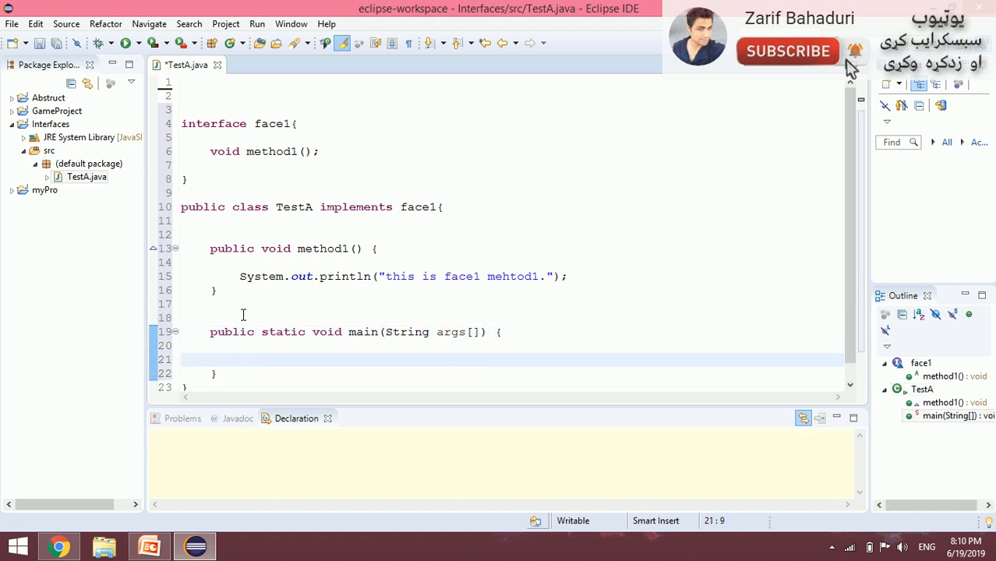
click(240, 358)
text(Test)
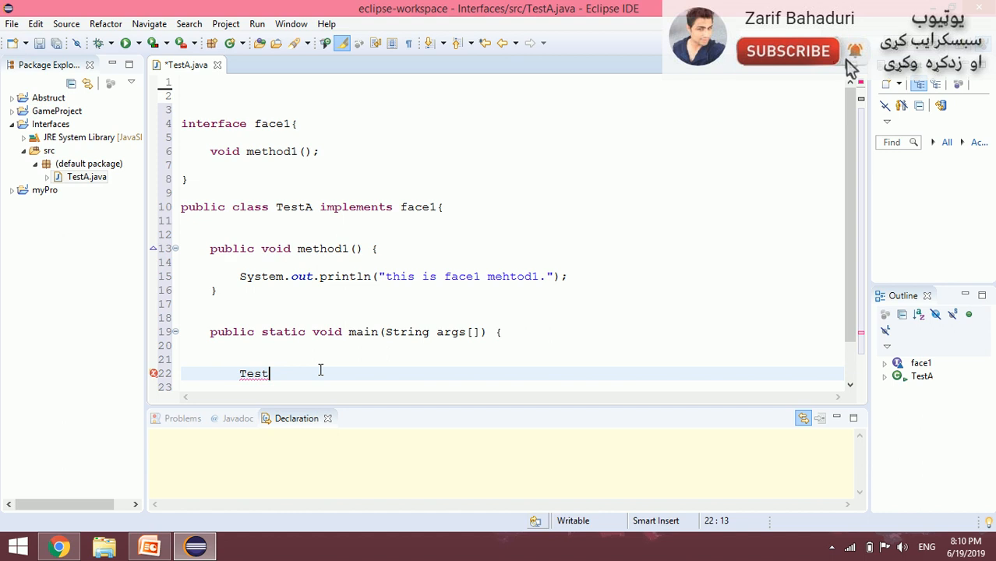
In main, create 'TestA obj= new TestA();' and call obj.method1()
text(A)
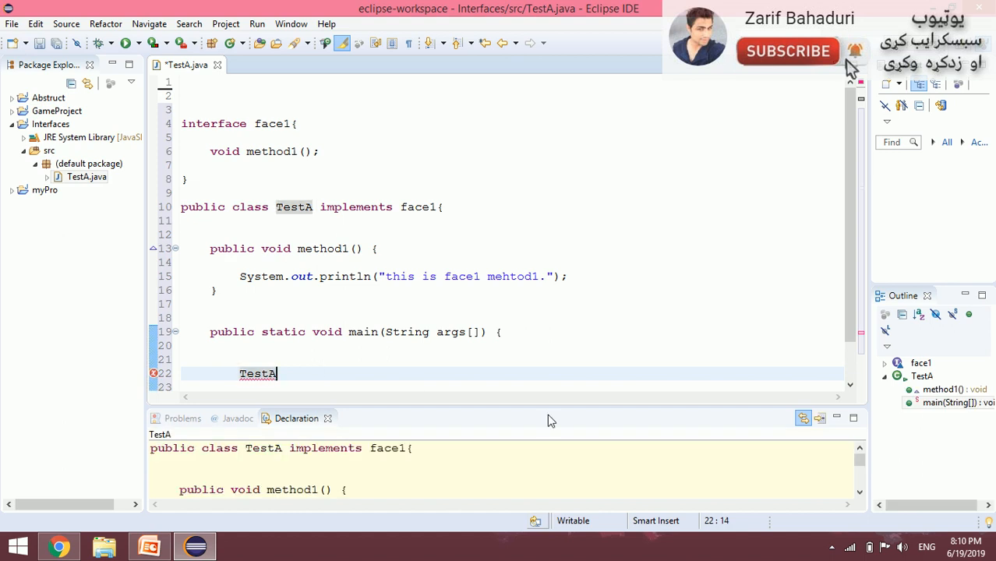
text(obj= be)
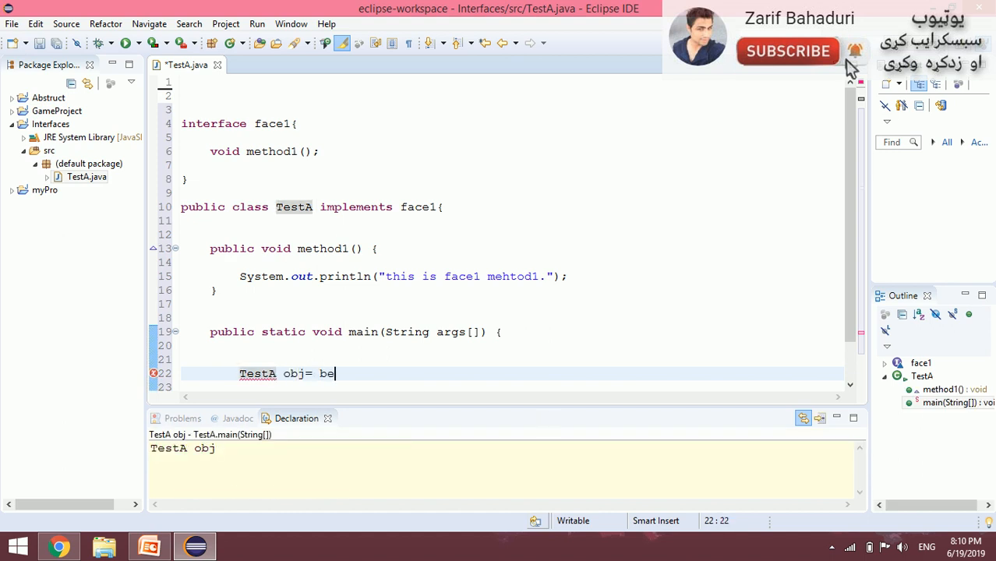
text(new Te)
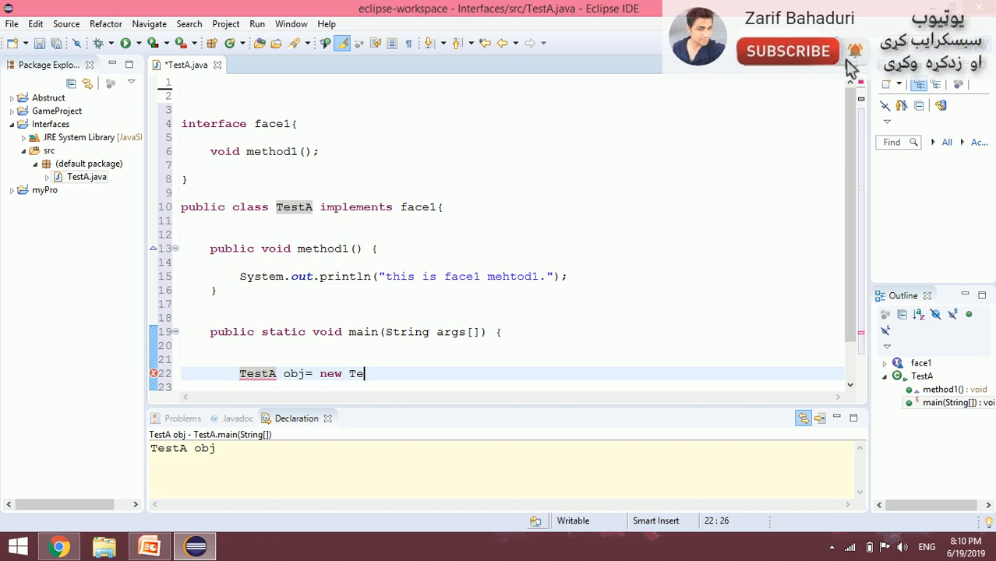
text(stA();)
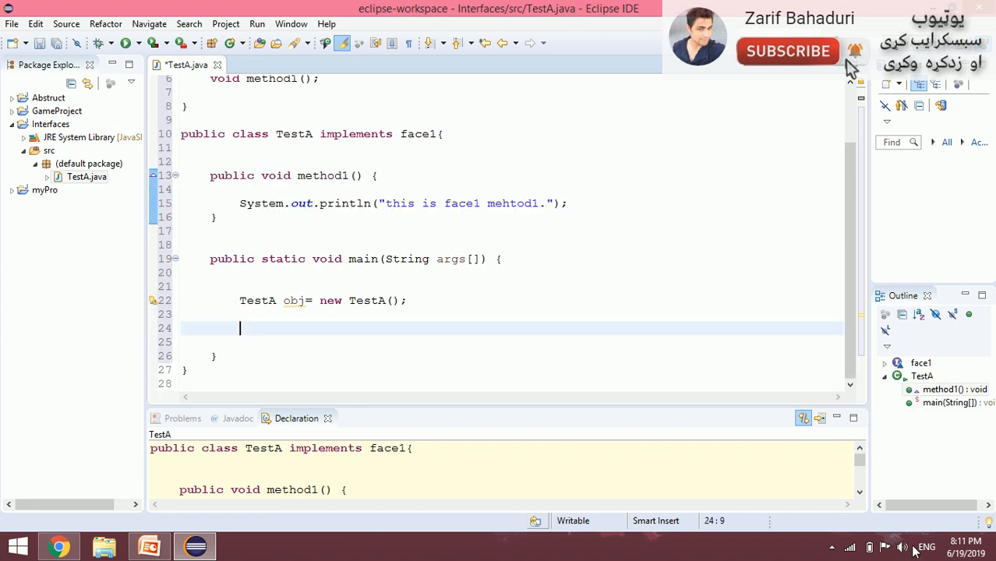
text(obj.s)
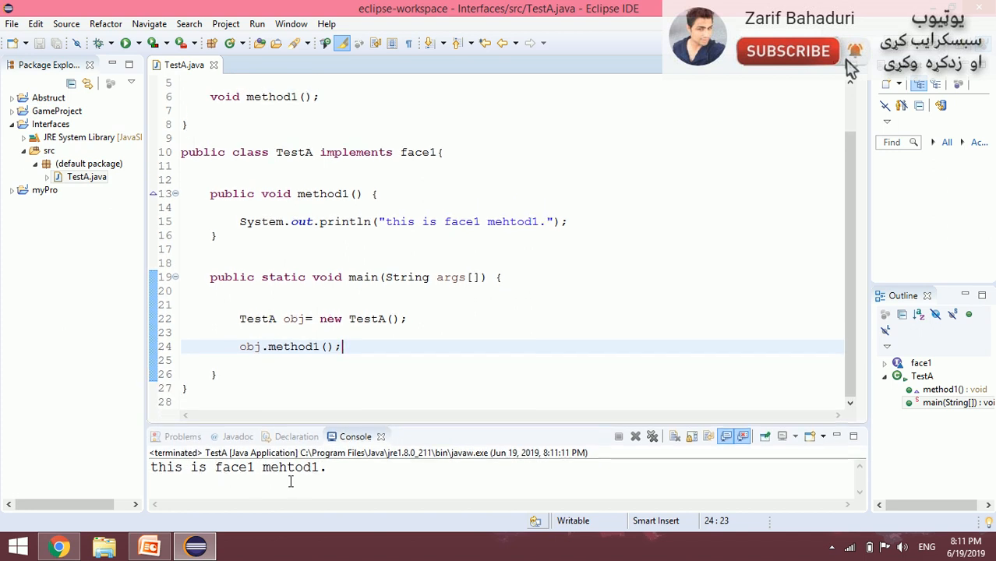
mouse_move(336, 469)
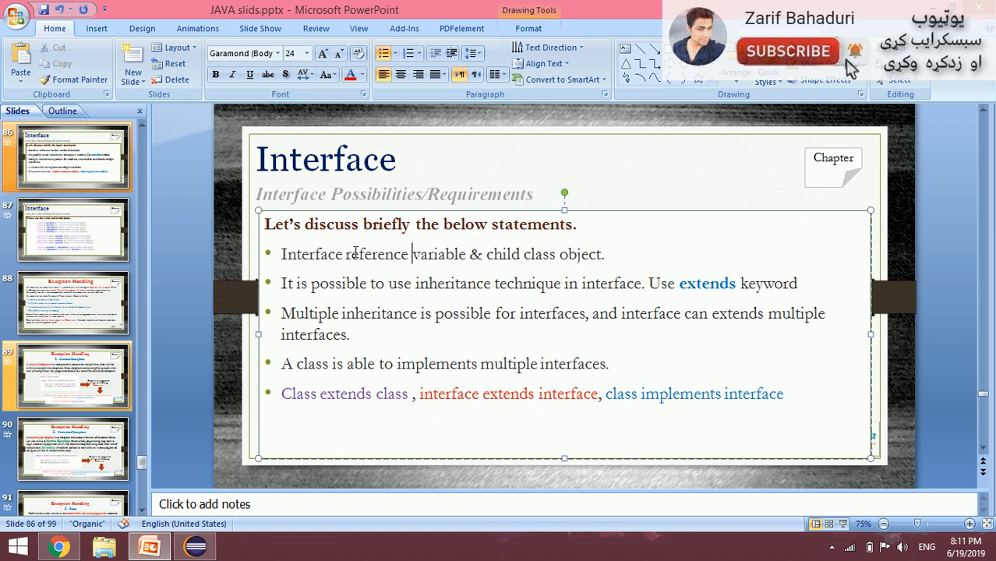
double_click(312, 254)
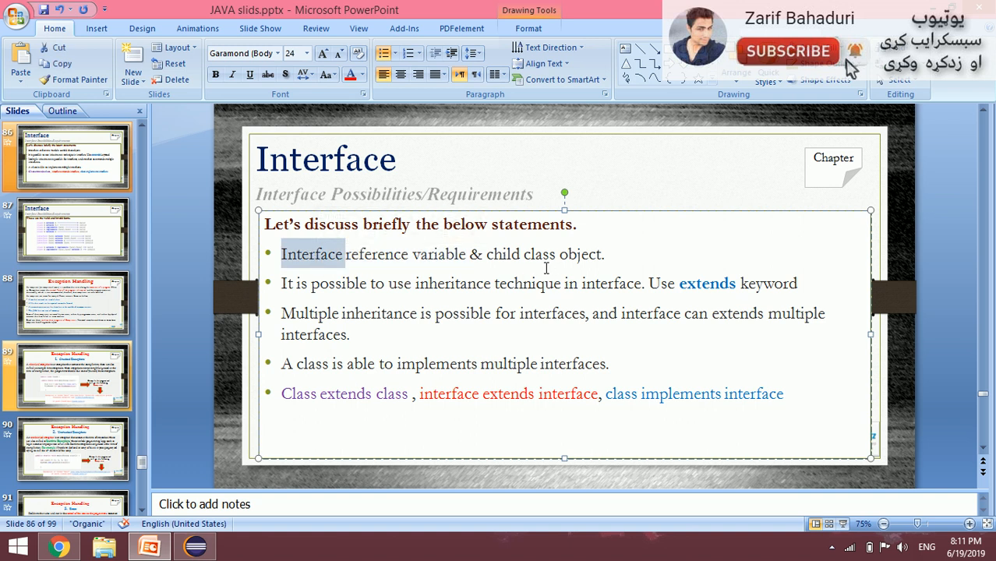
double_click(505, 254)
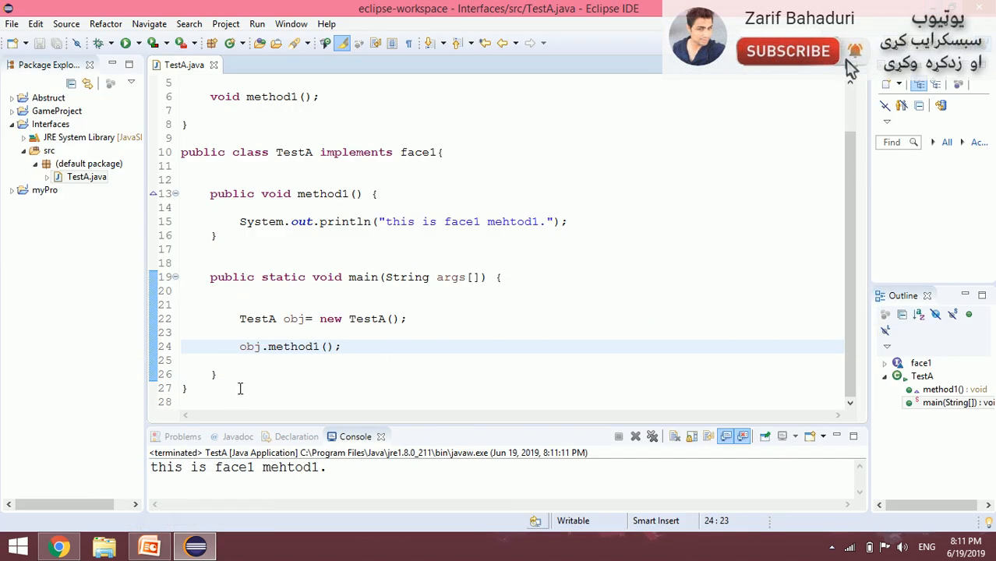
Comment out the TestA creation line and try 'TestA obj = new face1();', which Eclipse flags as an error
click(240, 318)
text(//)
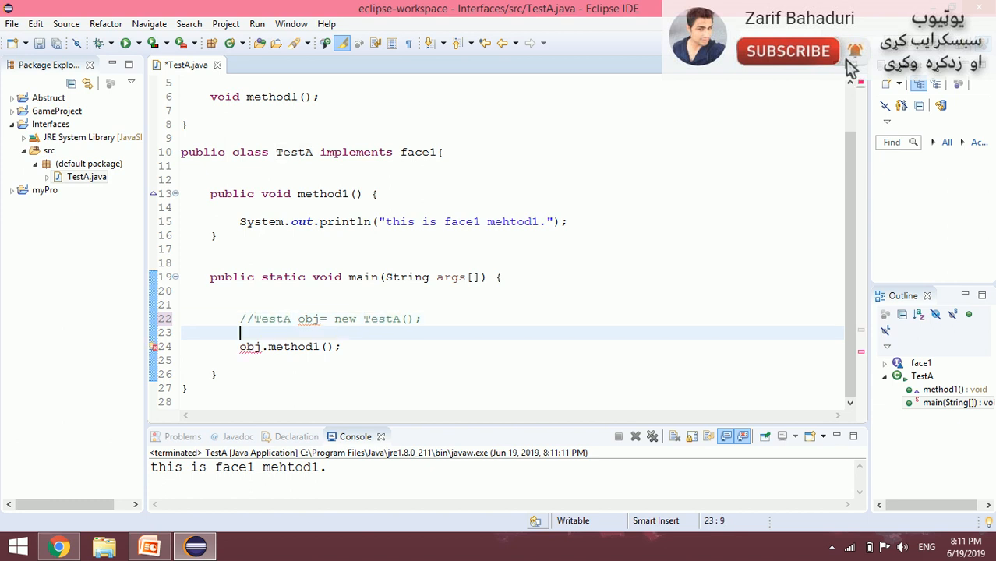
text(TestA obj = new)
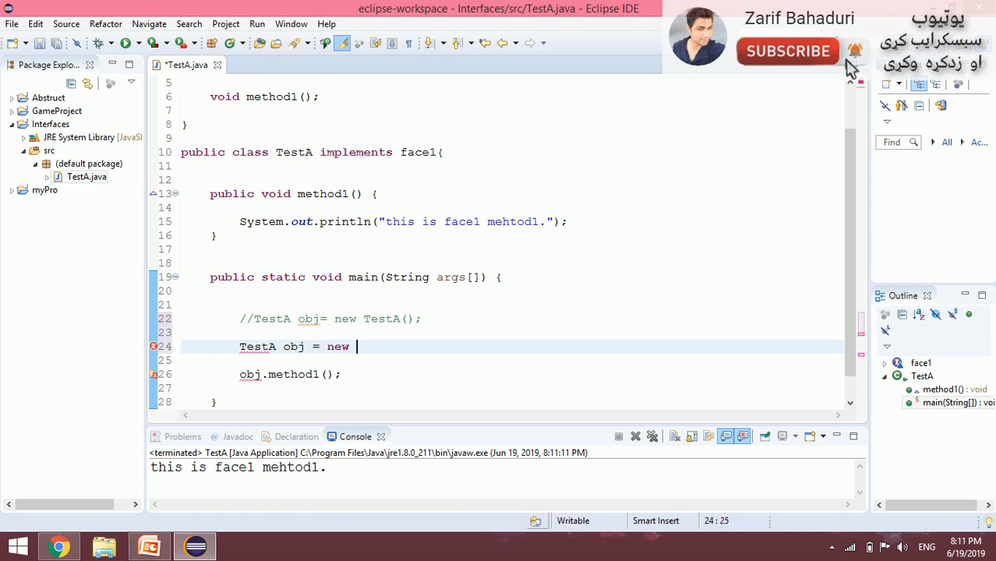
text(f)
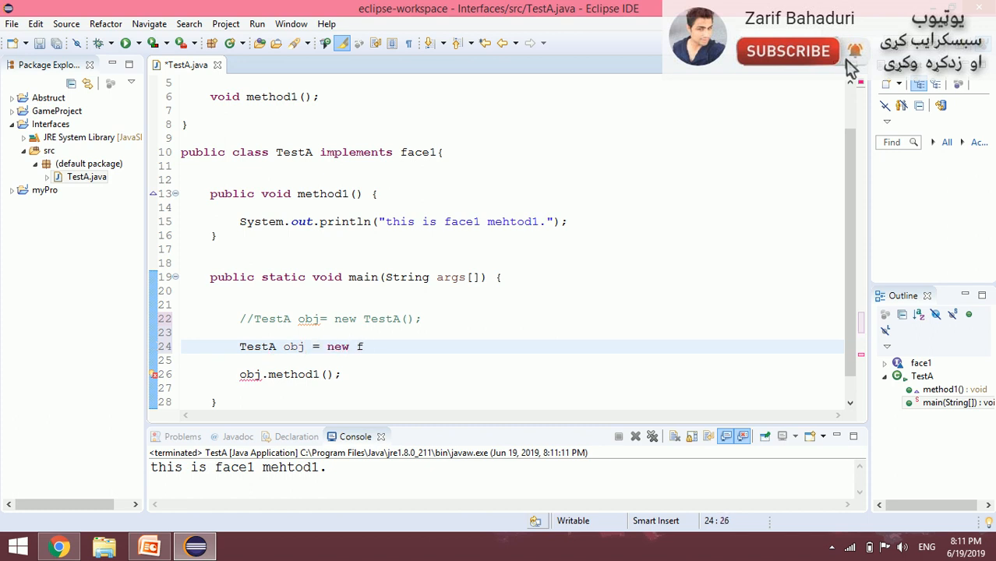
text(ace1();)
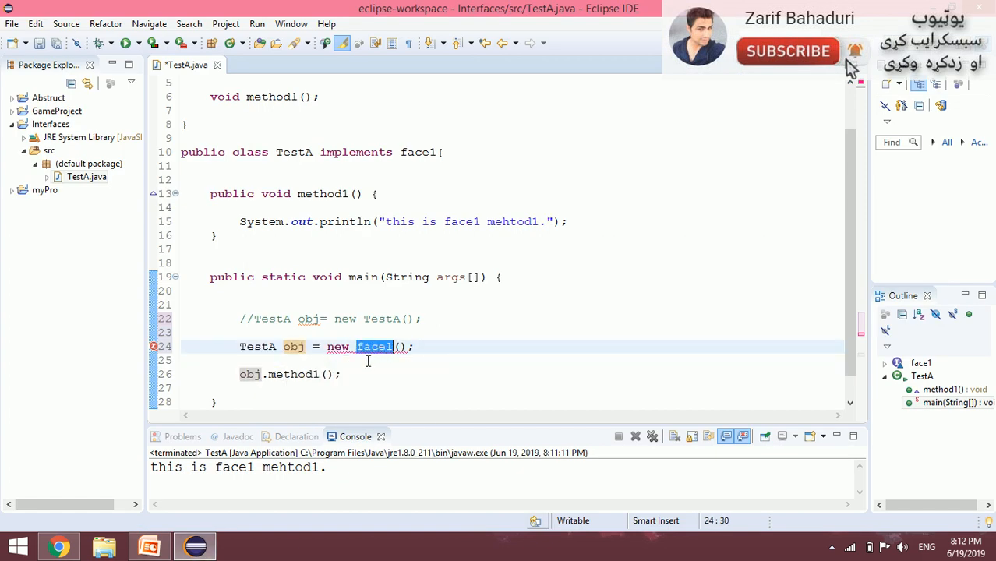
click(240, 346)
text(//)
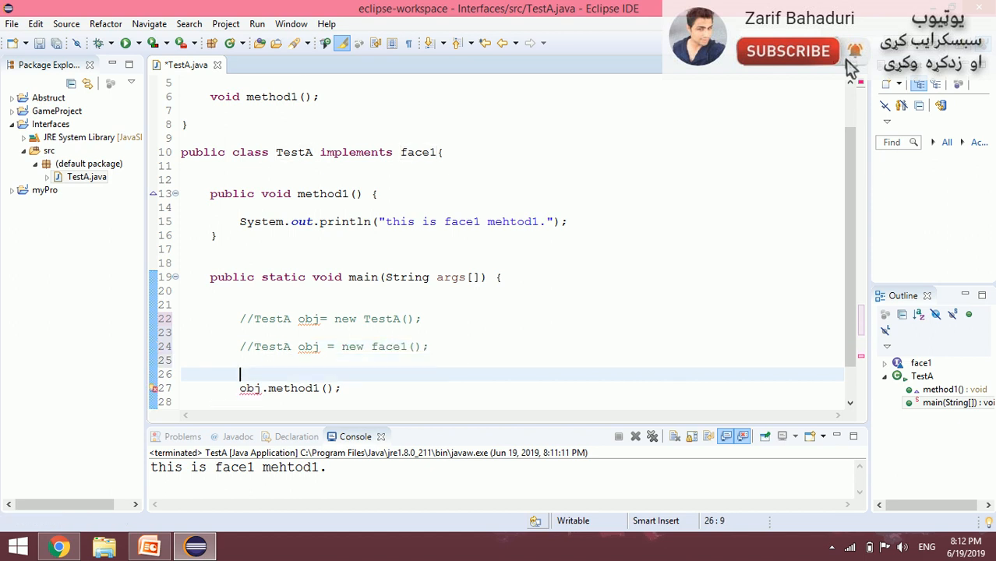
Write 'face1 obj= new TestA();', pointing out face1 as reference type and TestA as the object's class
text(face1)
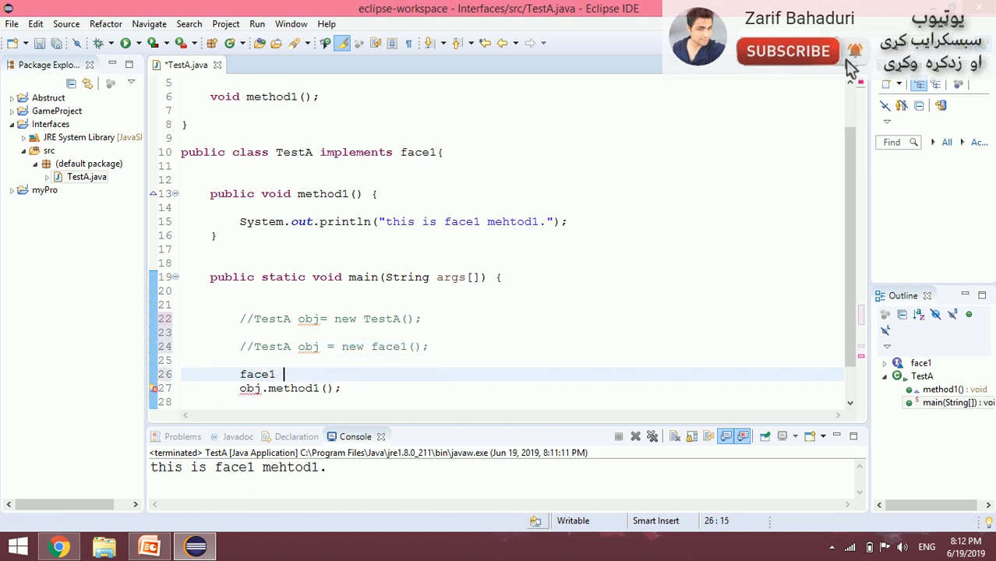
text(obj= new)
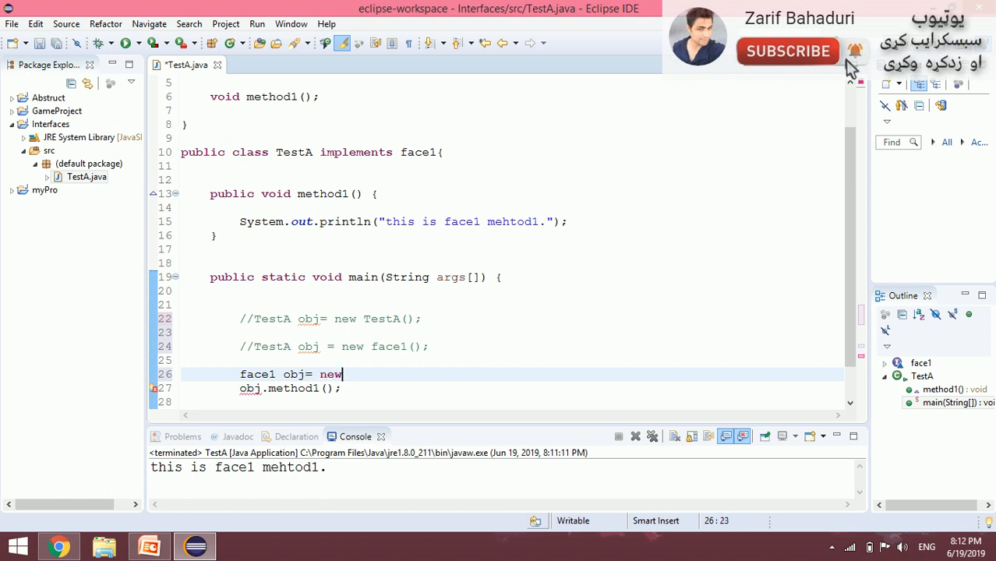
text(TestA();)
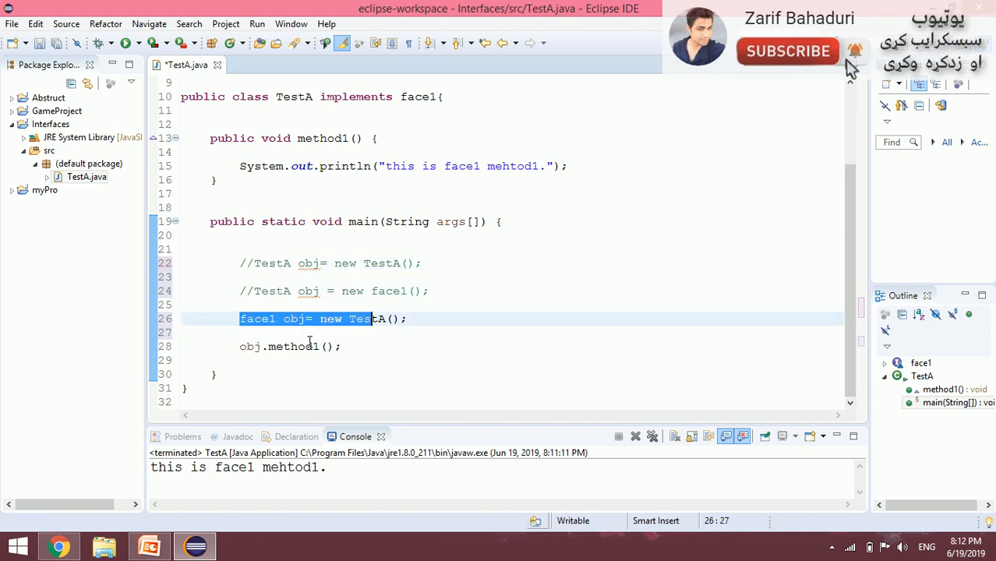
double_click(293, 318)
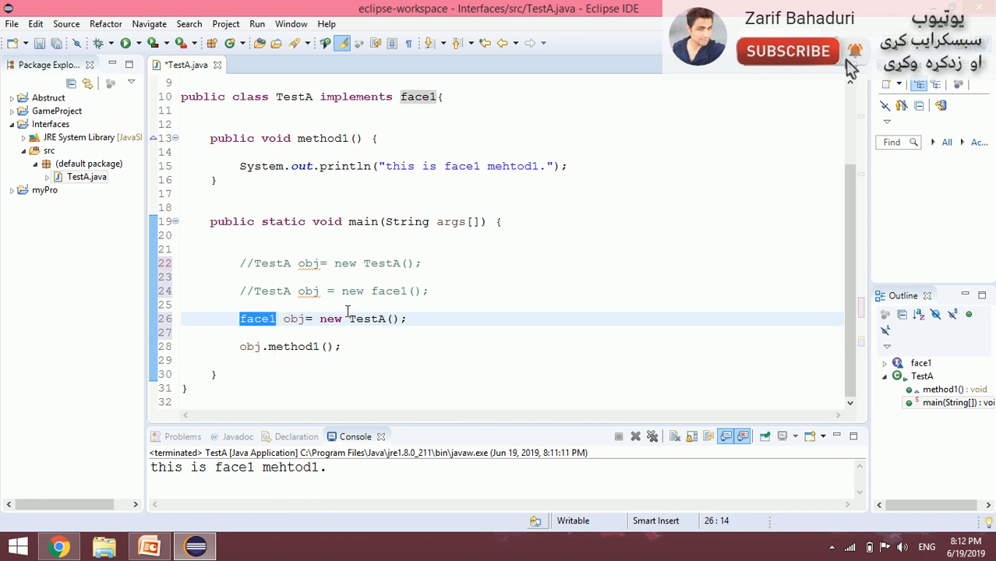
double_click(367, 318)
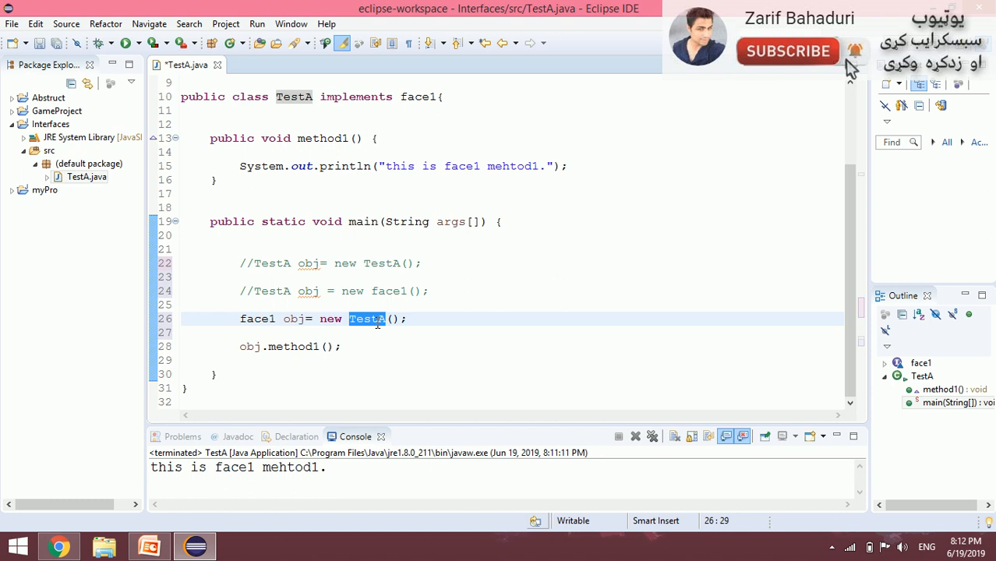
mouse_move(359, 296)
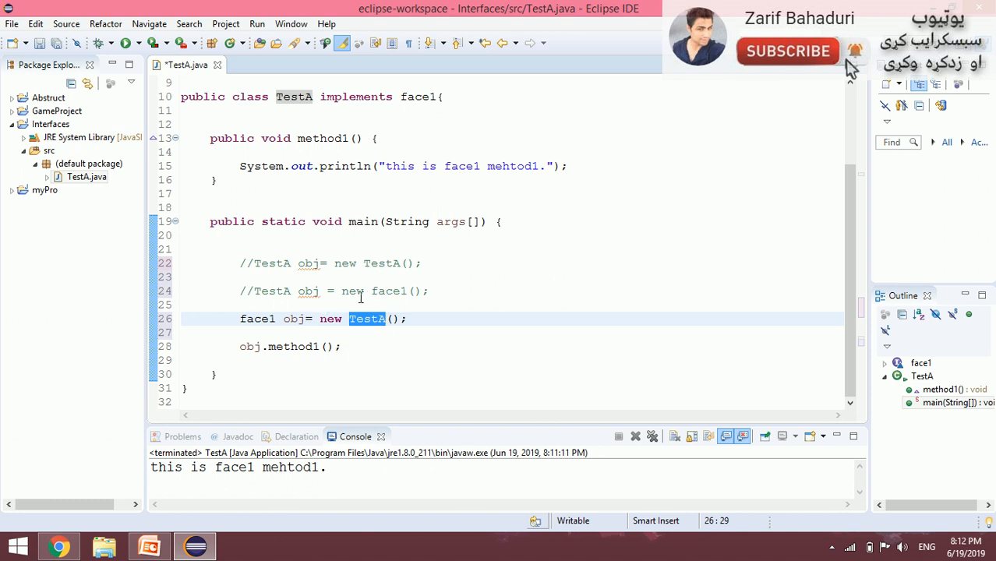
double_click(388, 292)
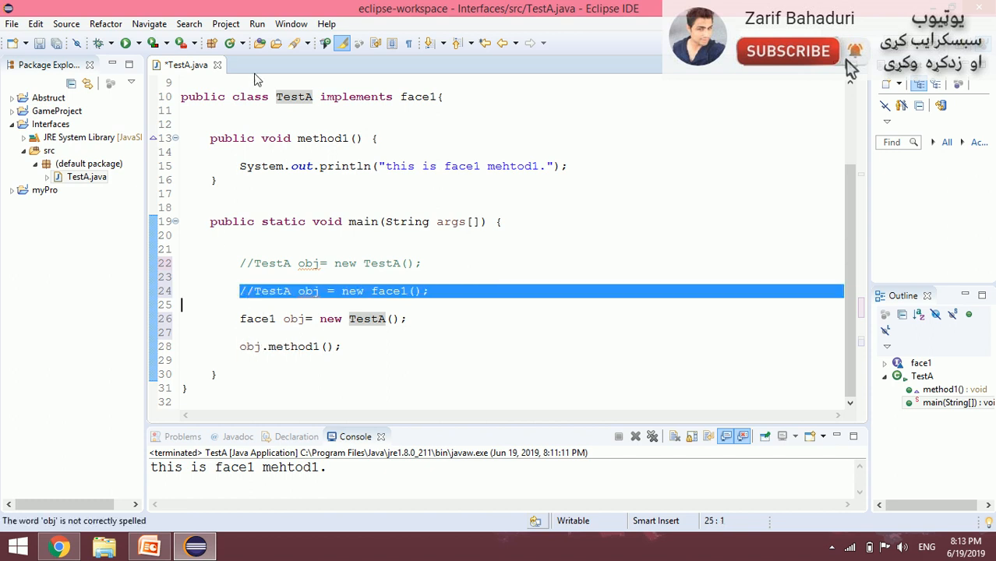
Rerun to print the face1 method1 message, then return to the PowerPoint interface slide
key(ctrl+s)
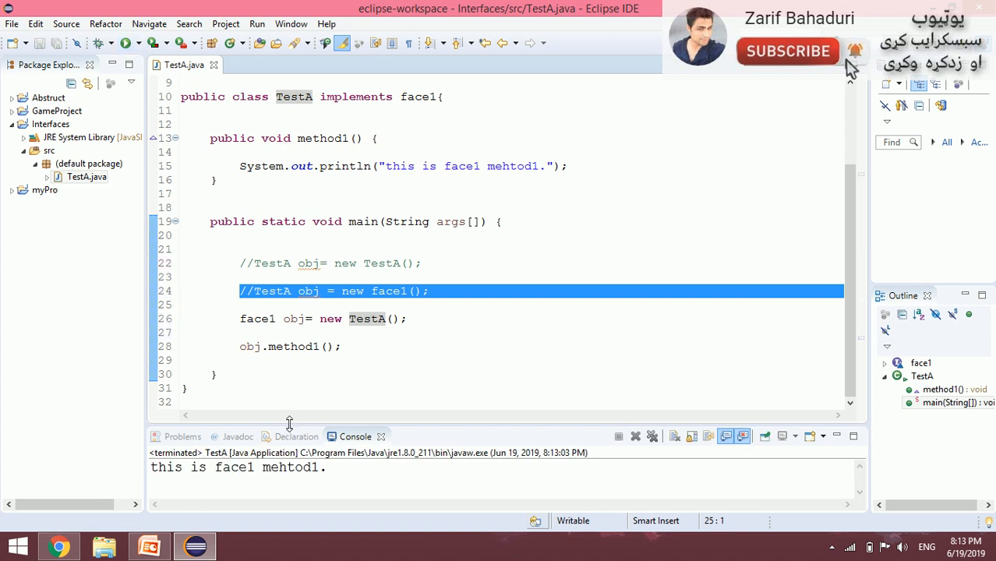
scroll(down, 3)
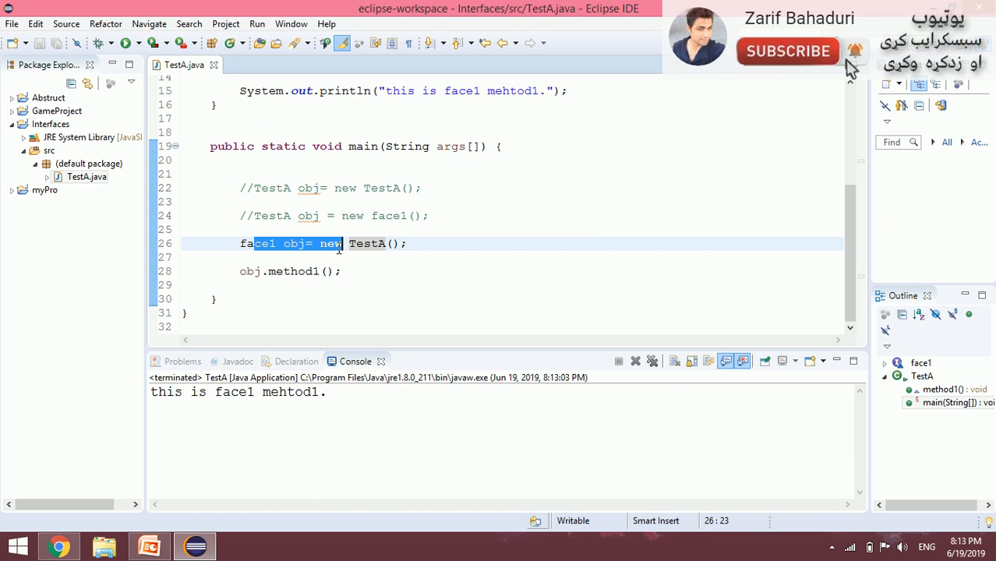
click(340, 271)
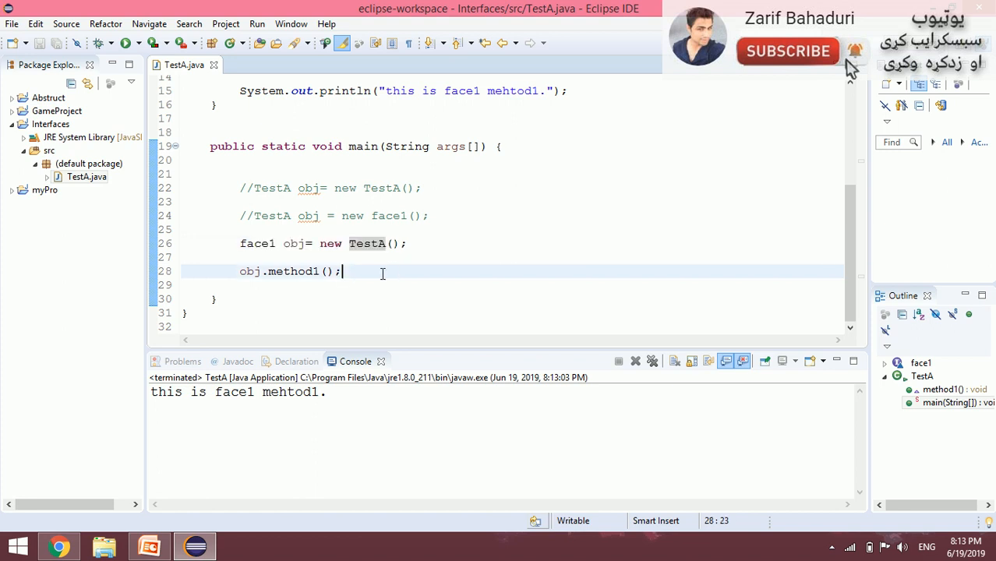
click(149, 546)
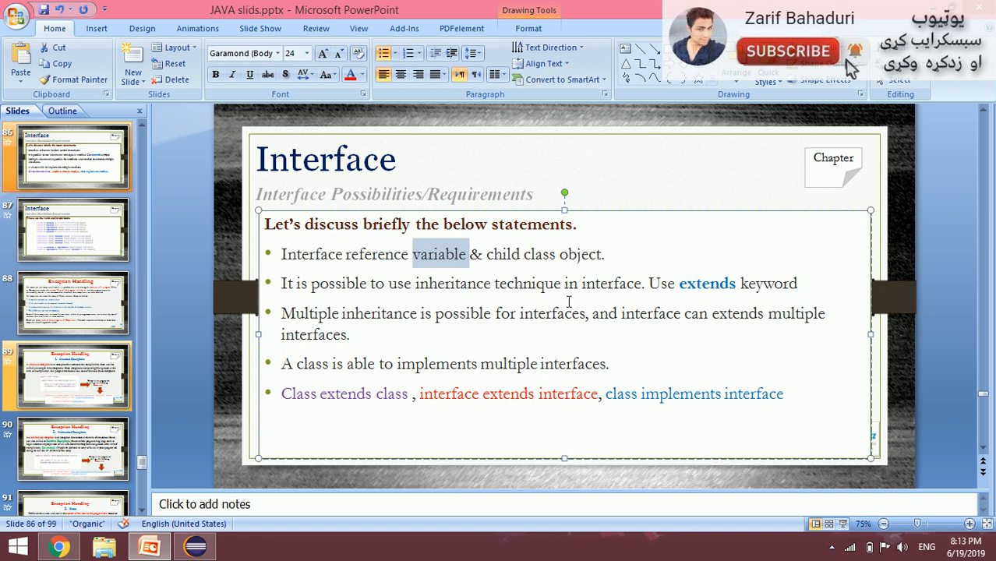
mouse_move(711, 296)
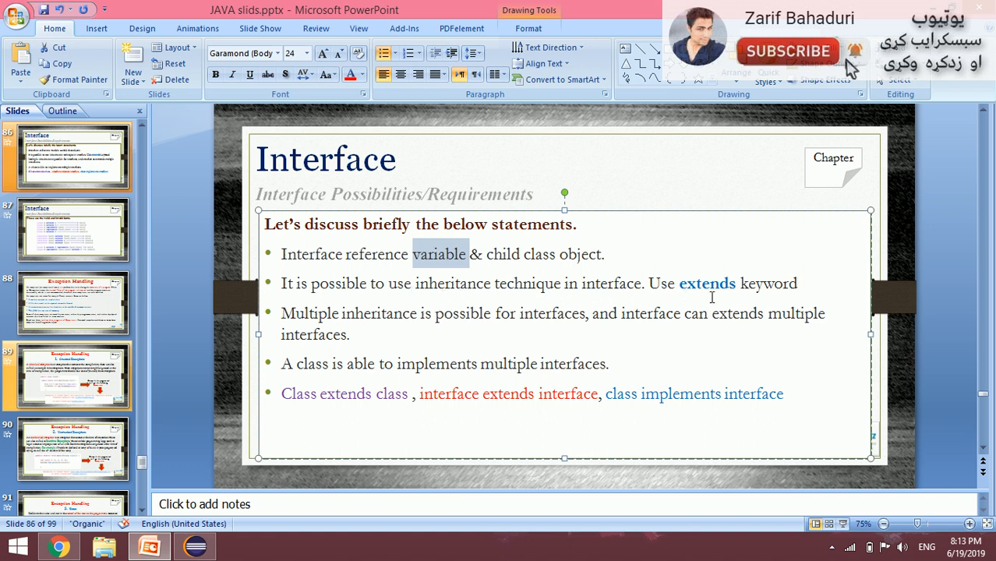
mouse_move(782, 277)
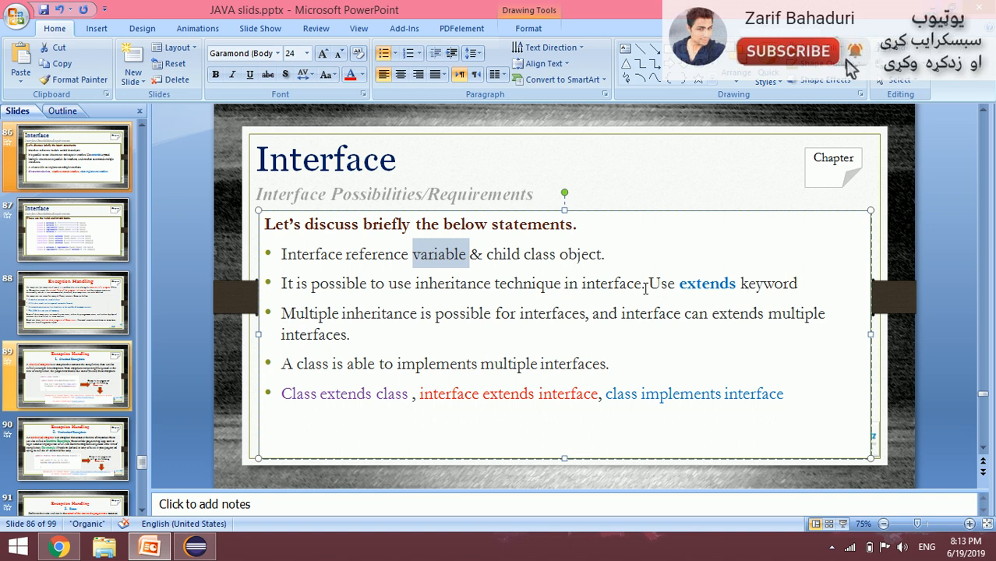
click(436, 307)
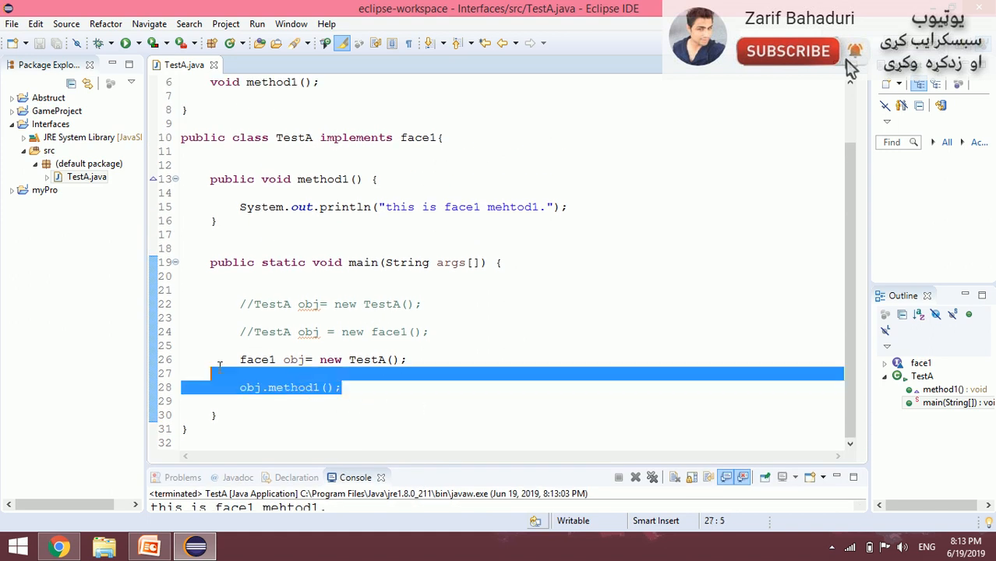
Delete main's code lines and declare a second abstract method, method2(), in interface face1
key(Delete)
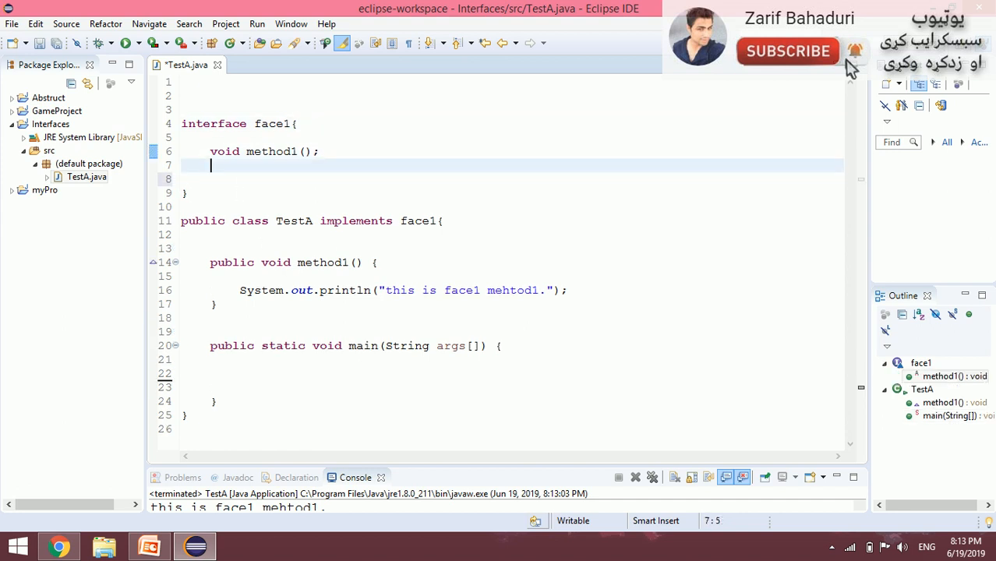
text(void method1();)
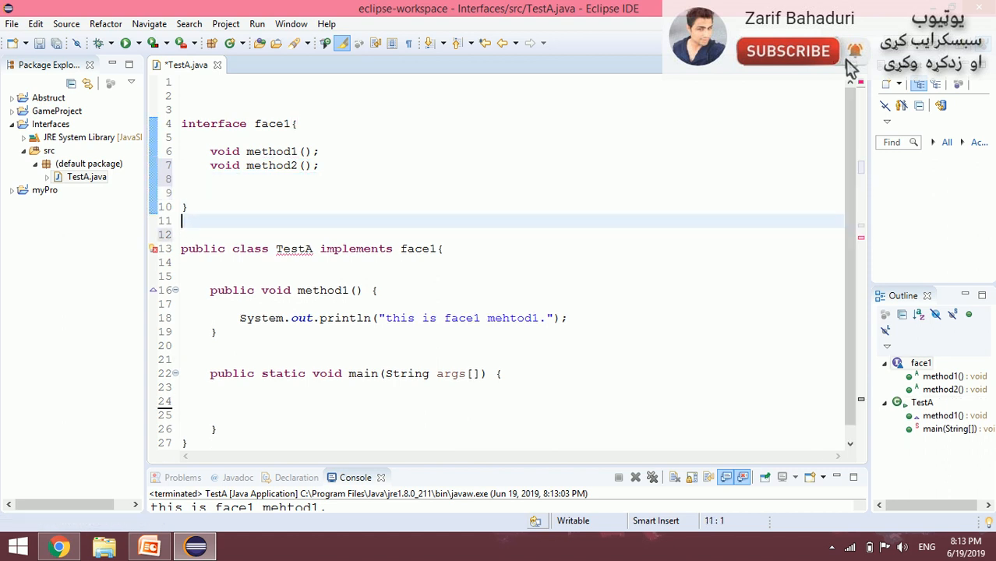
Write 'interface face2 extends face1{ void method3(); }' below face1
text(interfa)
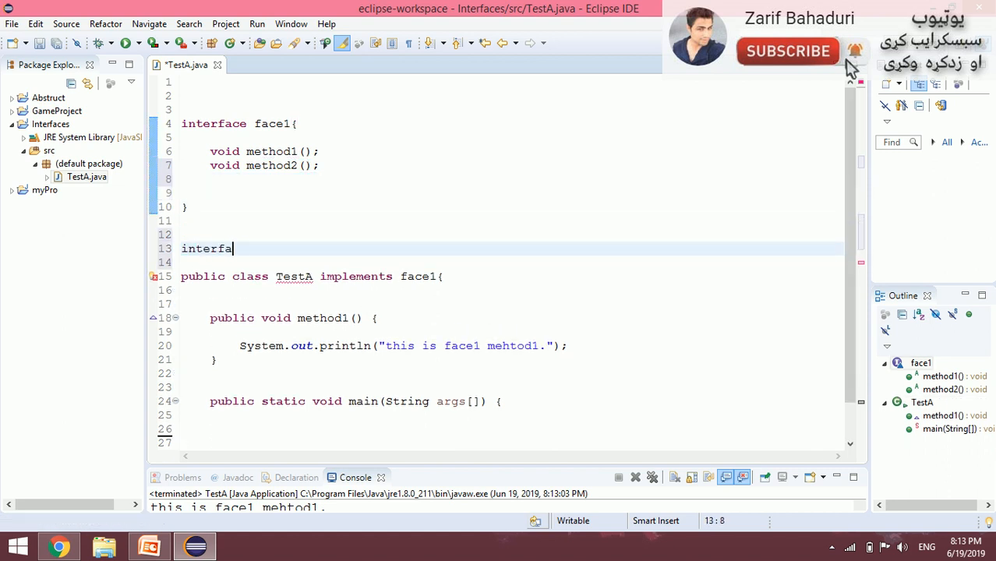
text(ce f)
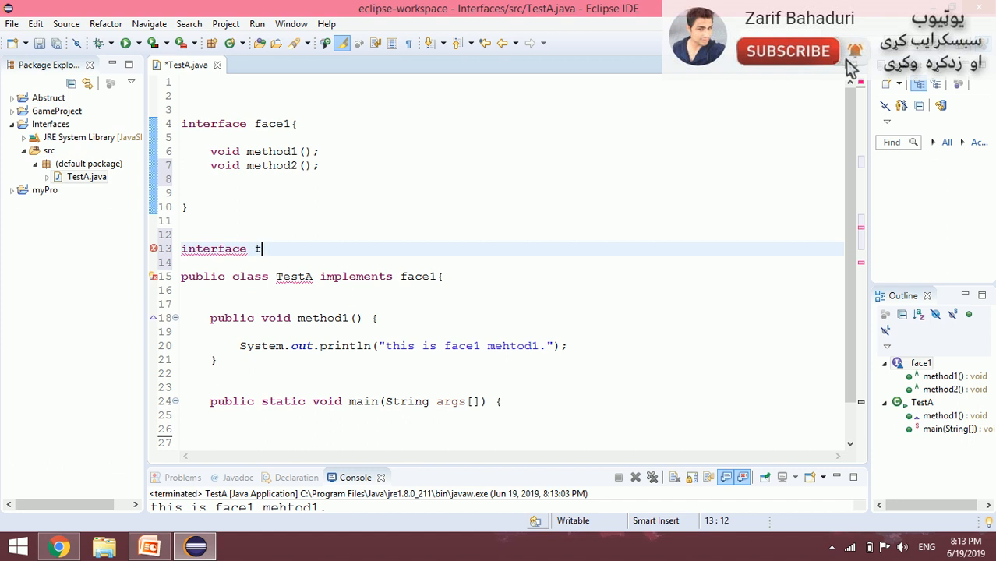
text(ace2 extend fa)
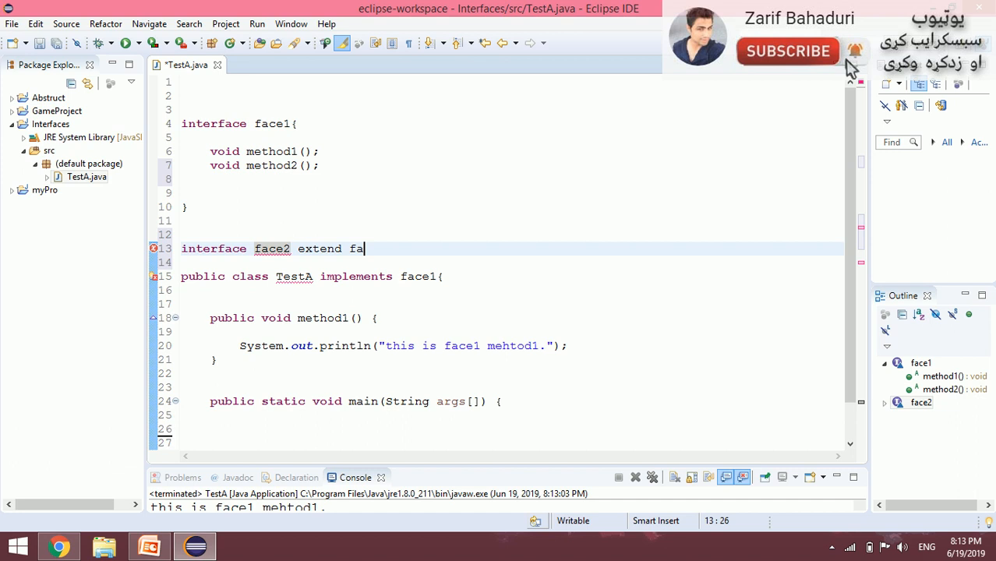
text(s)
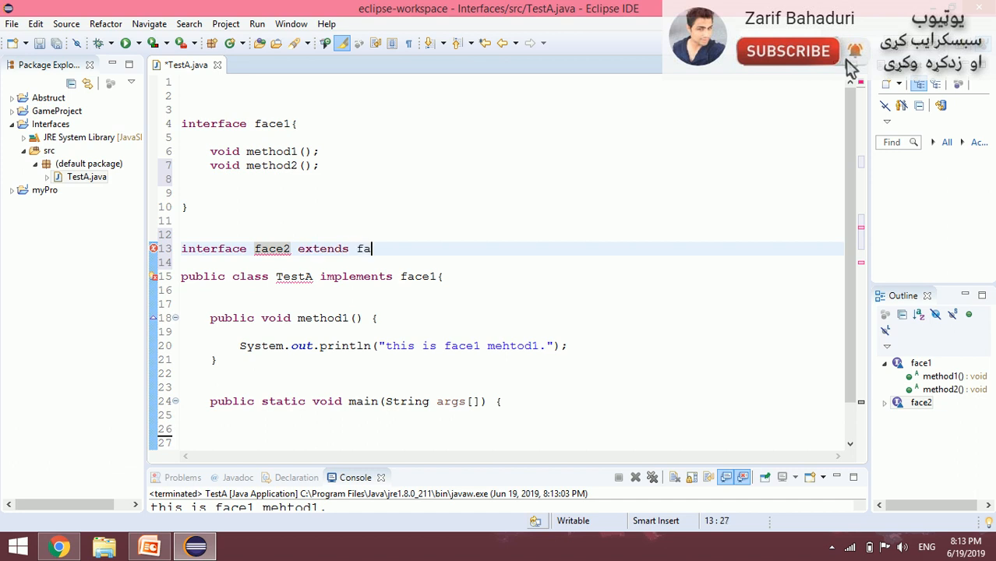
text(ce1())
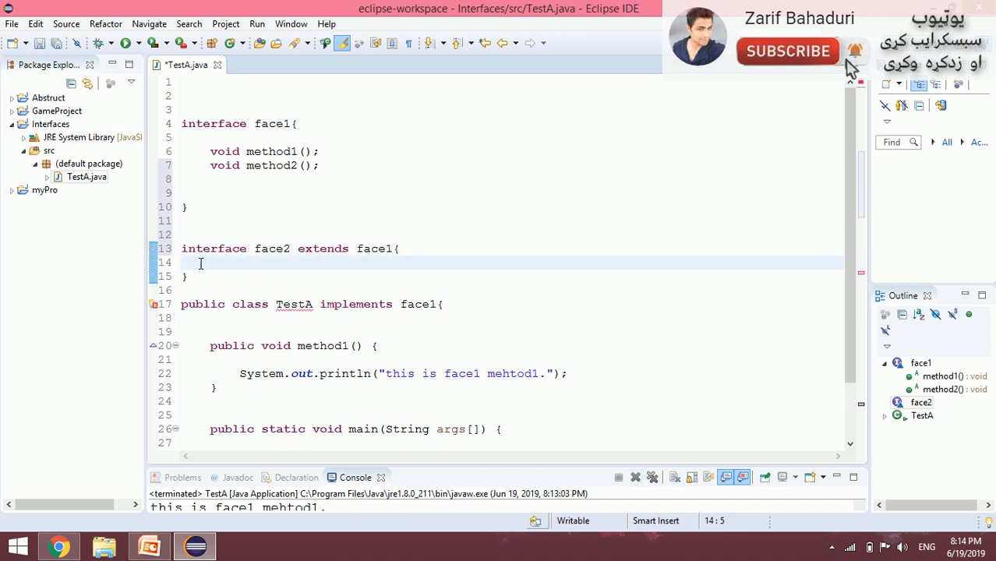
mouse_move(341, 285)
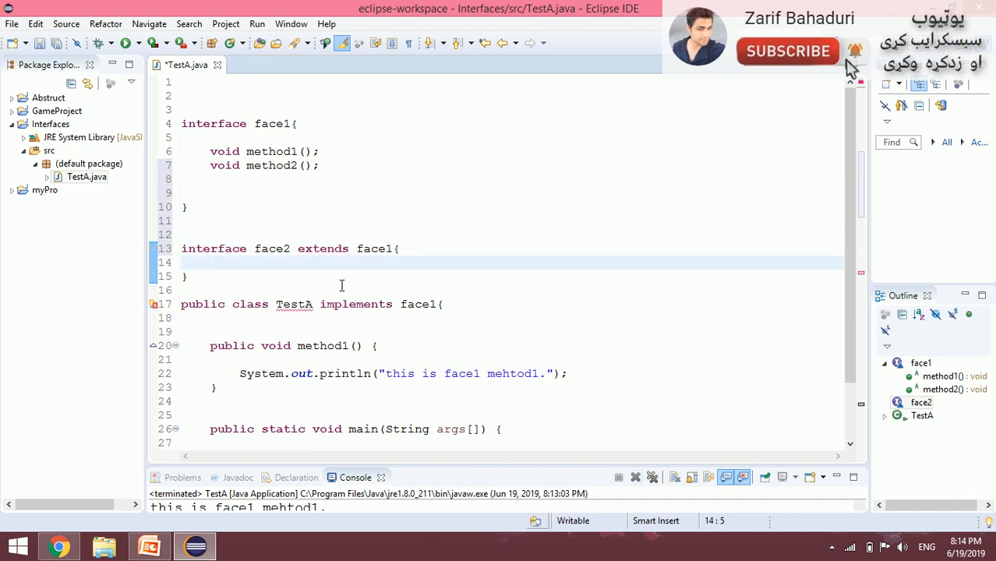
text(metho)
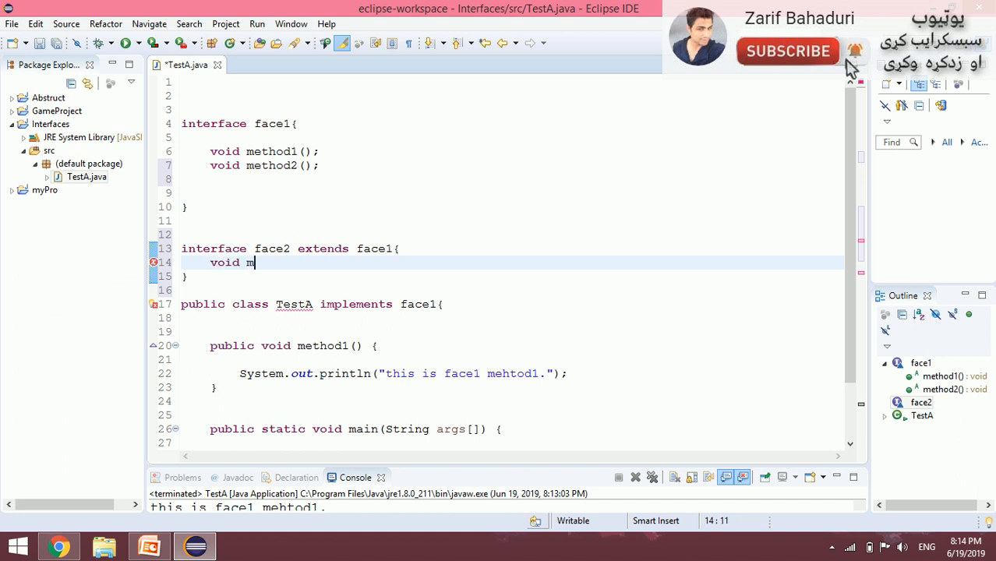
text(ethod3)
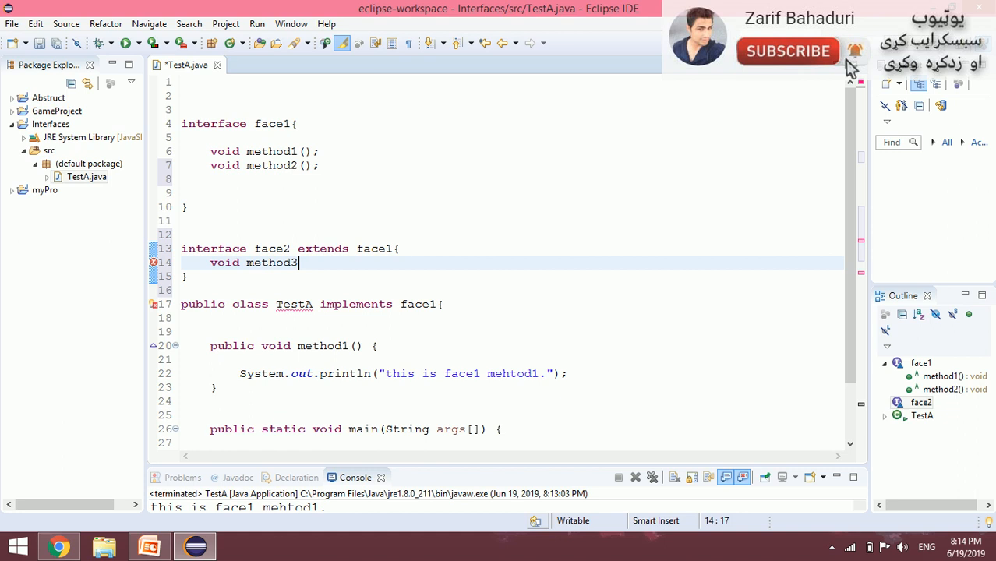
text())
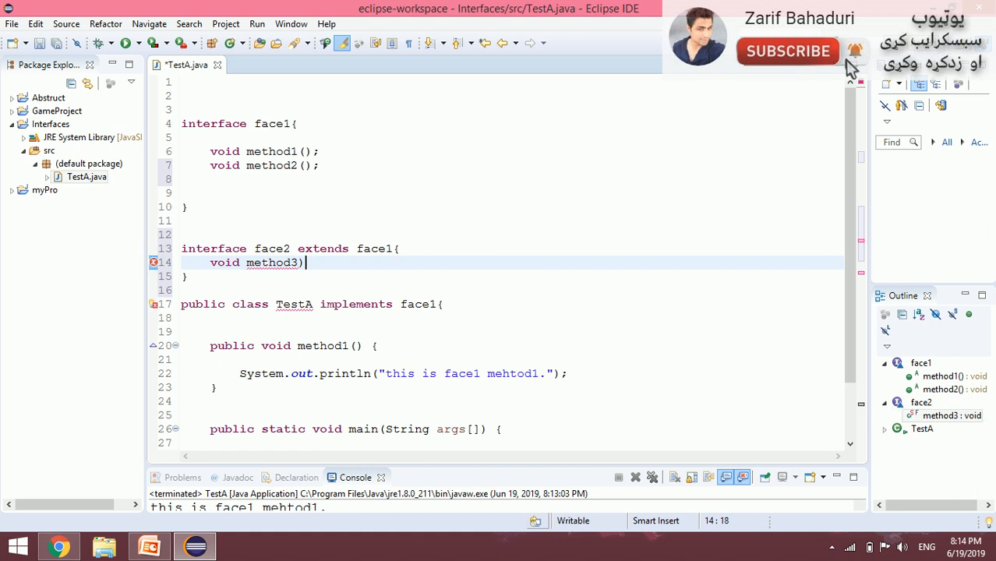
key(BackSpace)
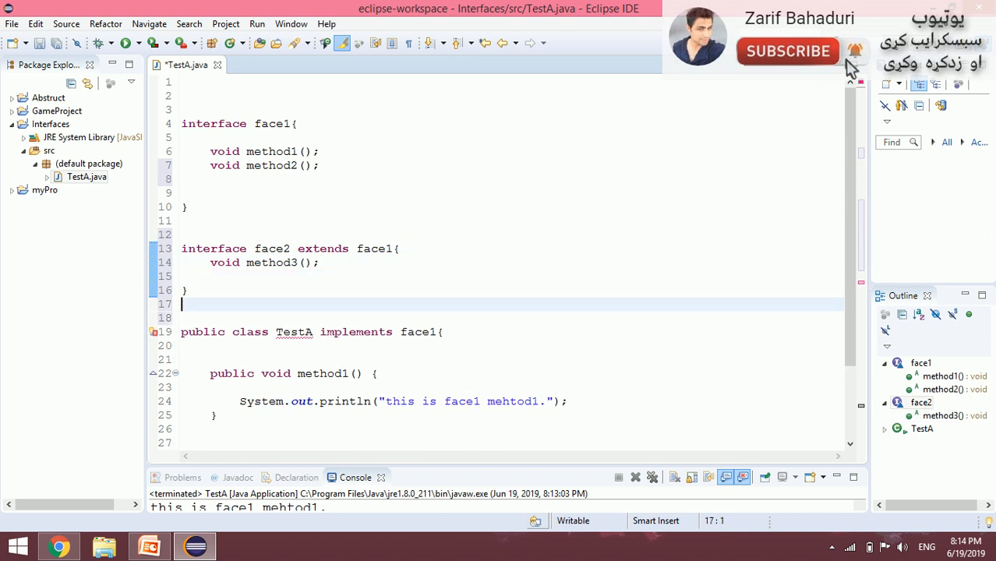
Write 'interface face3 extends face2{ void method4(); }' below face2
text(int)
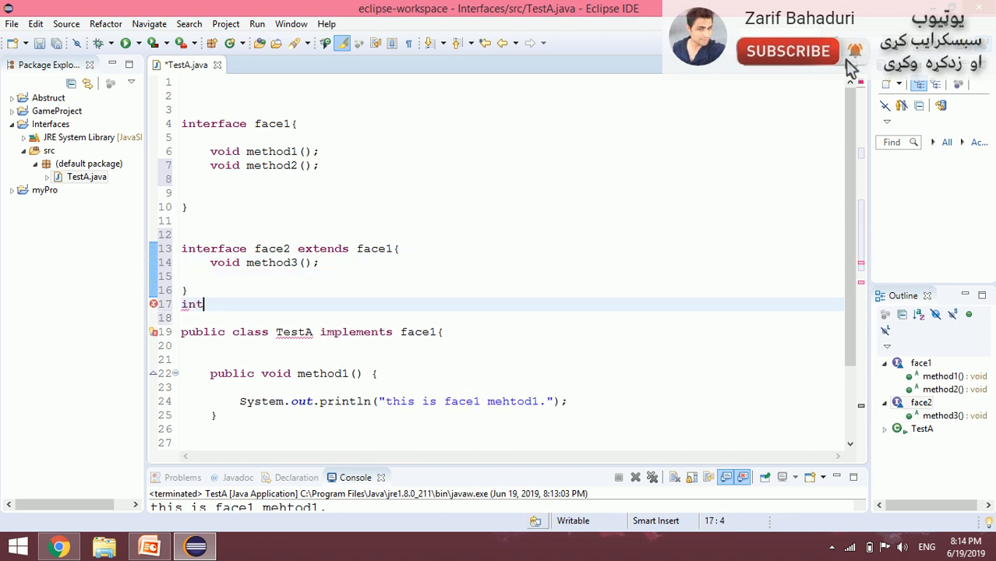
text(erface)
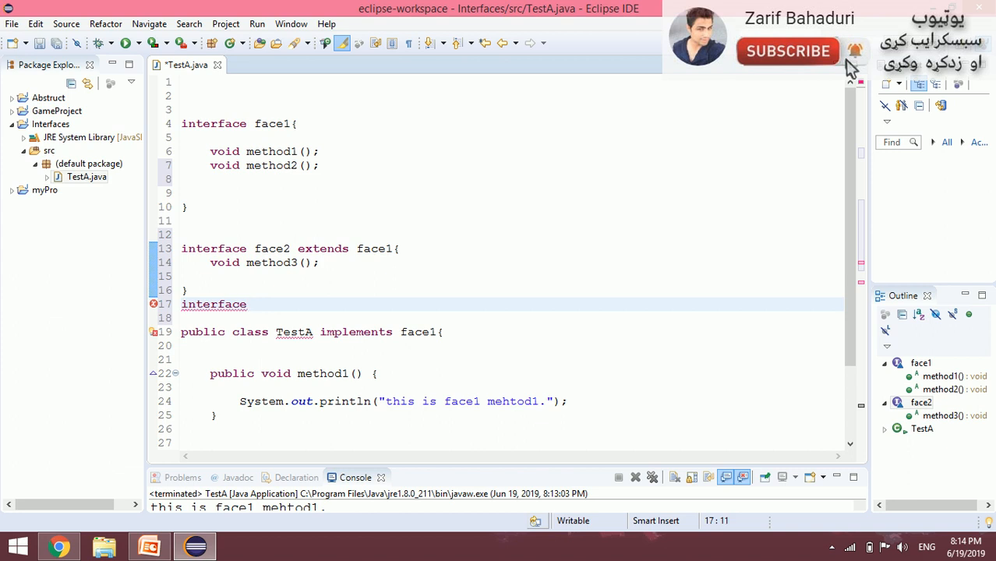
text(face3 e)
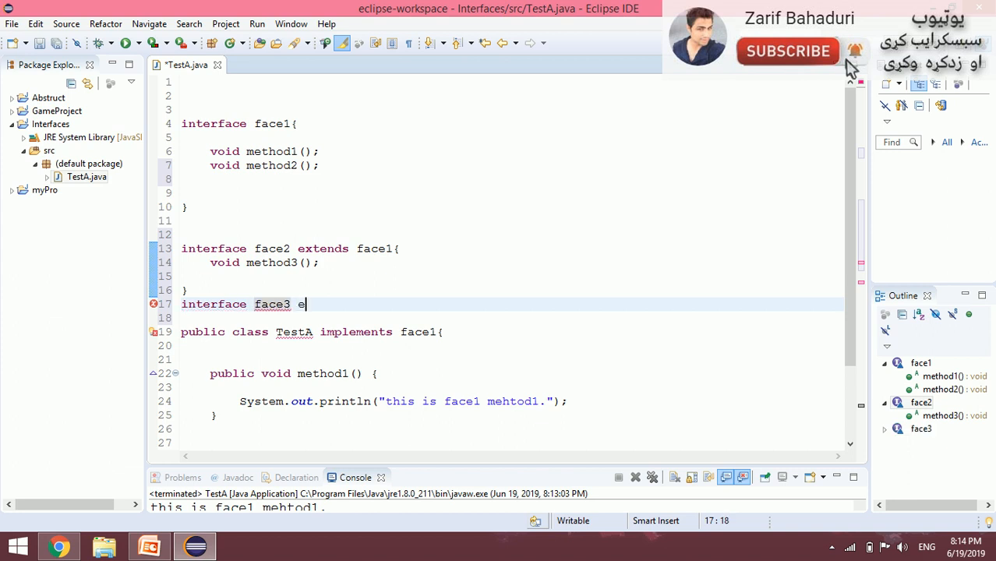
text(xtends)
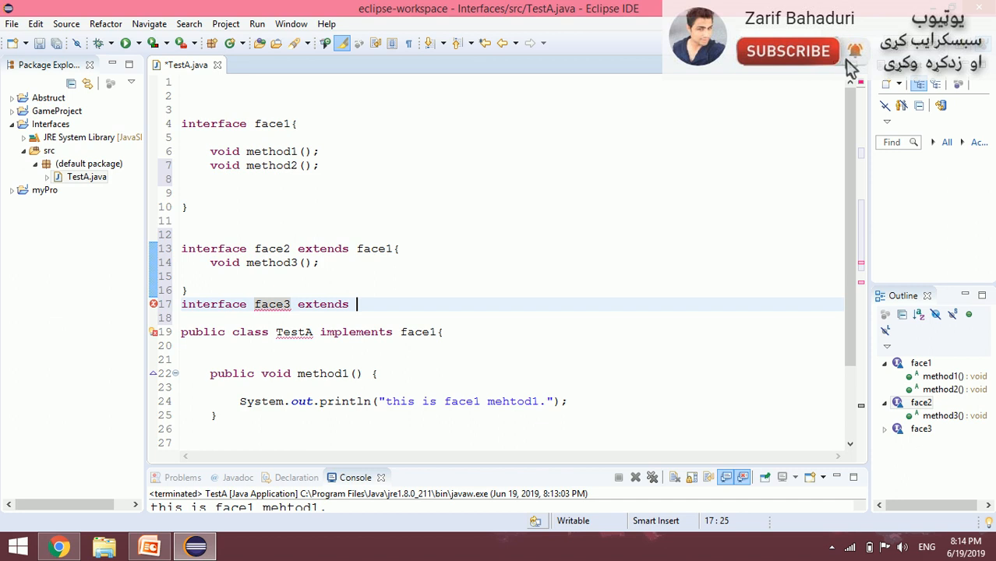
text(face3)
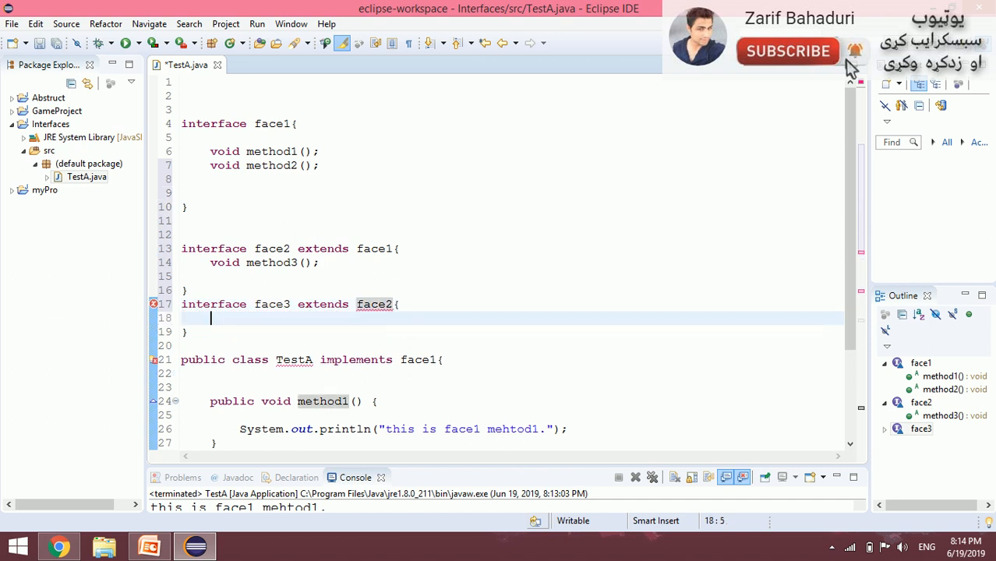
text(void)
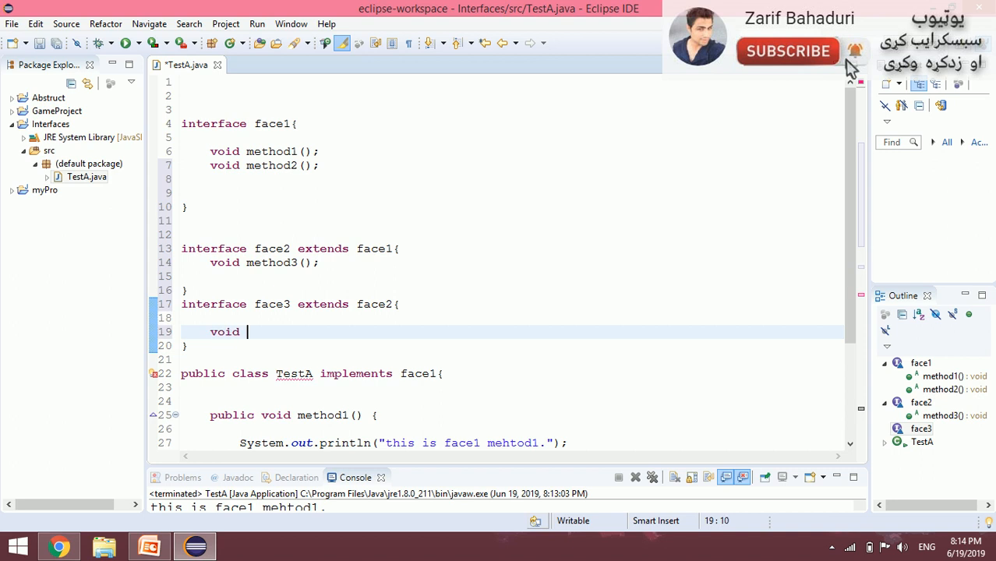
text(method4)
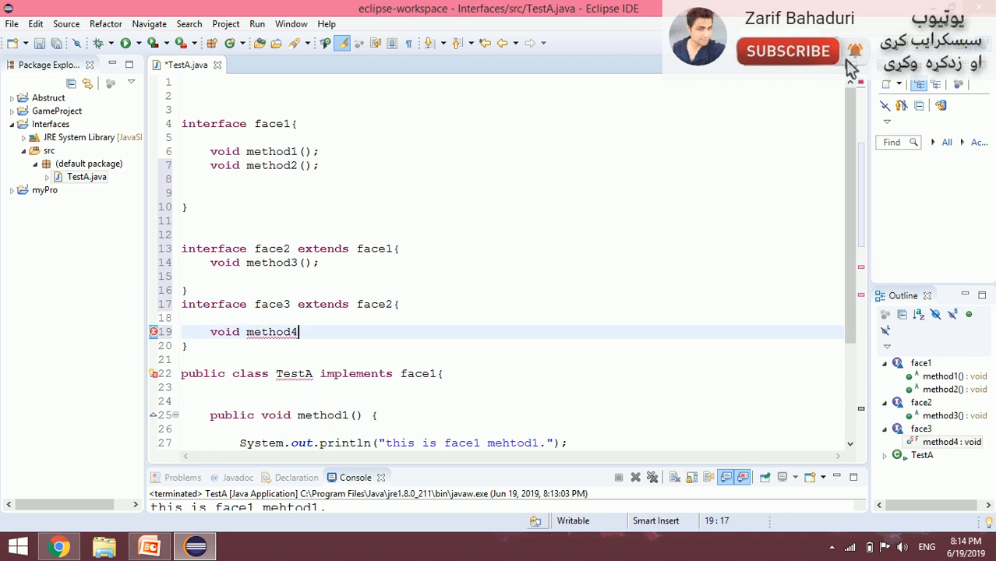
text(();)
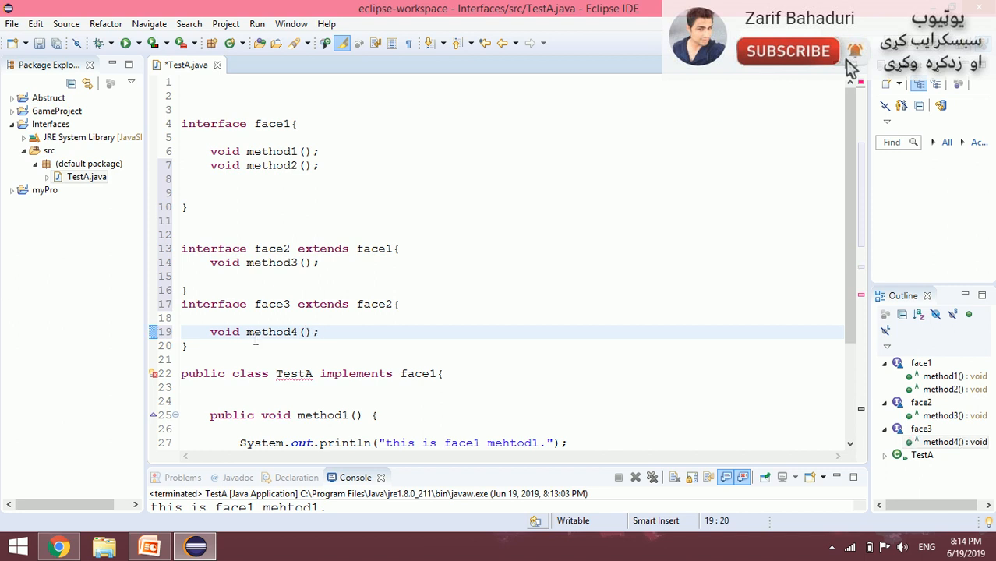
Review the inherited declarations and change TestA's header to 'implements face3', now flagged for unimplemented method2
double_click(271, 304)
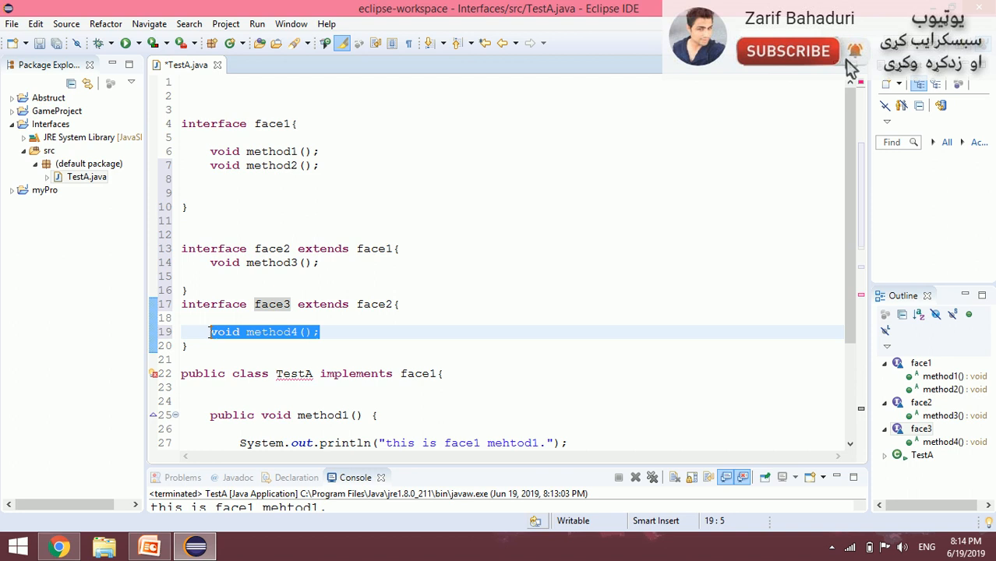
click(263, 262)
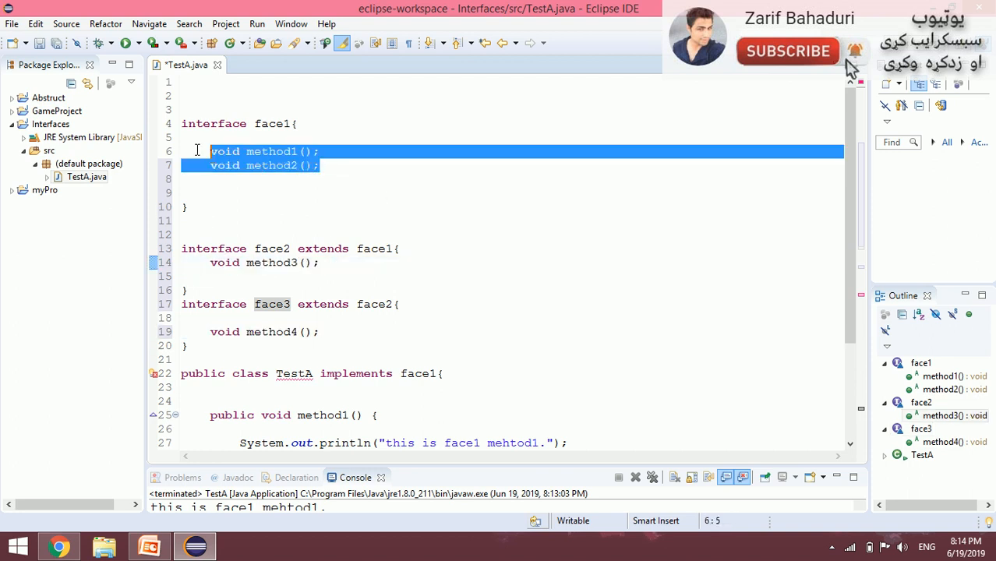
double_click(272, 304)
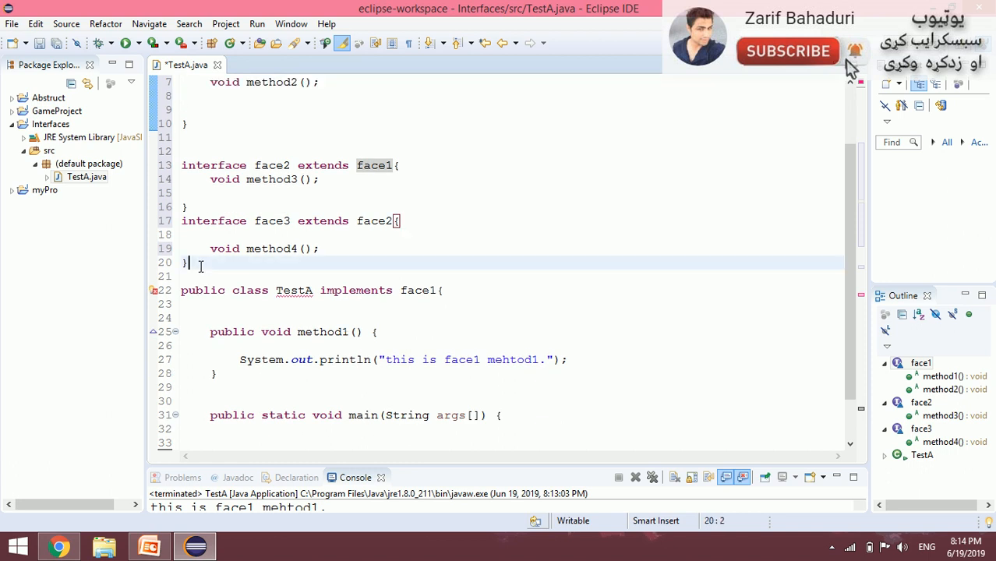
double_click(293, 304)
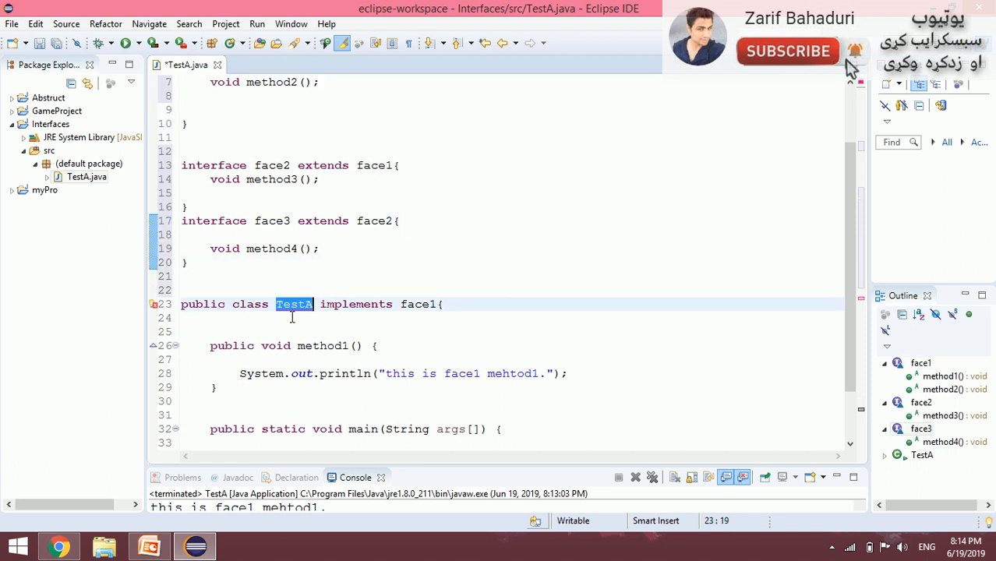
double_click(355, 304)
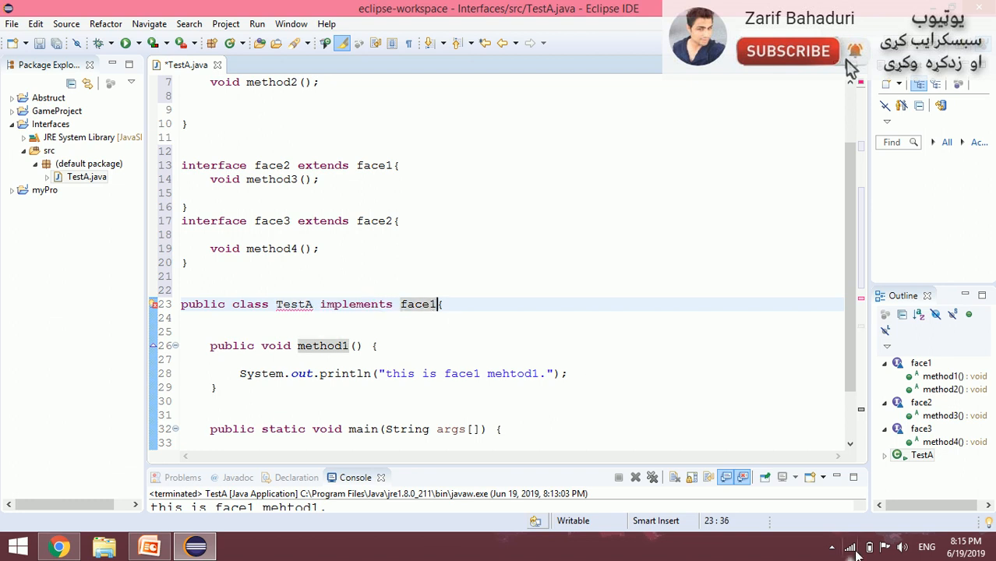
key(BackSpace)
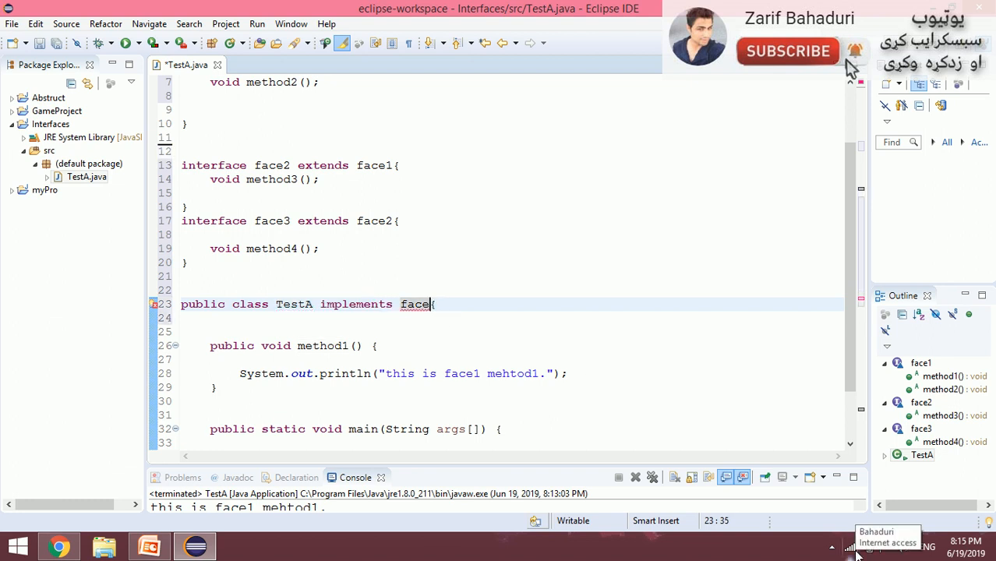
text(3)
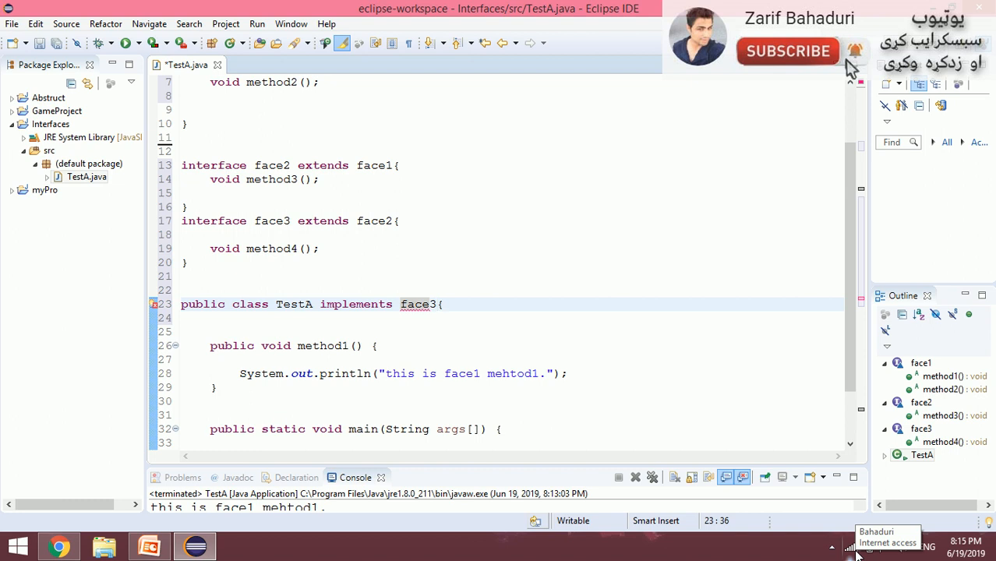
double_click(321, 346)
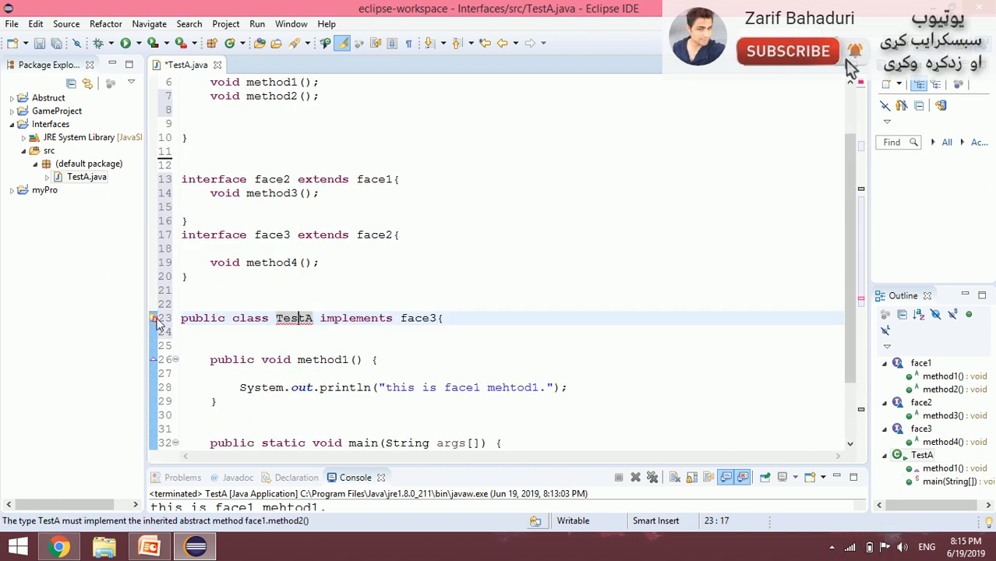
mouse_move(155, 318)
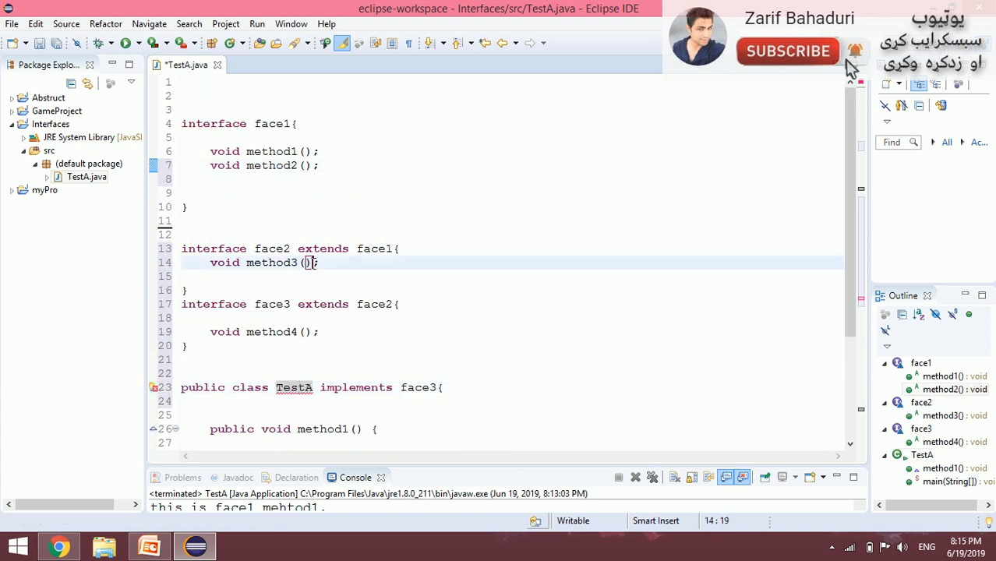
Define method2 in TestA with a println of "this is face1 mehtod2."
scroll(down, 3)
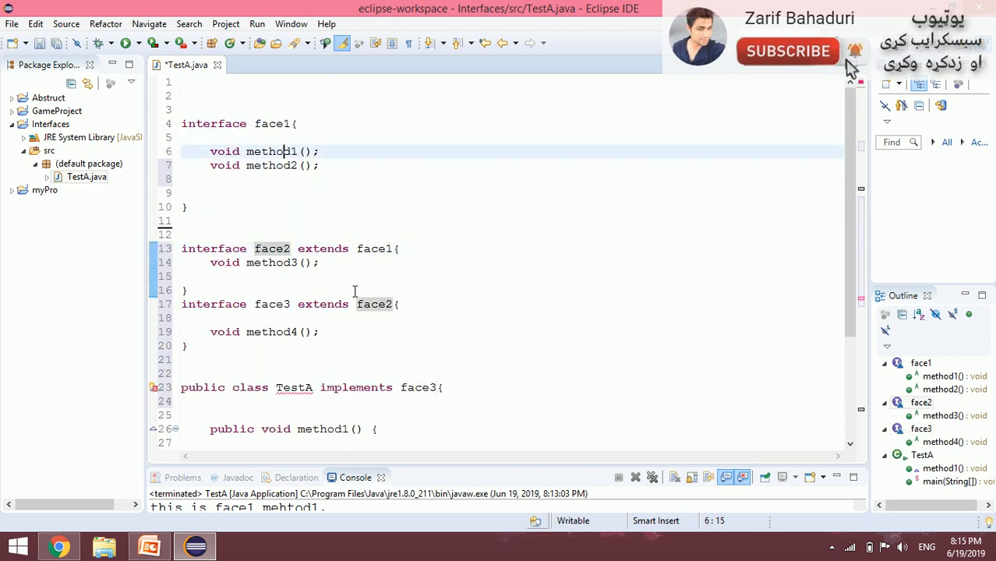
scroll(down, 3)
text(public void)
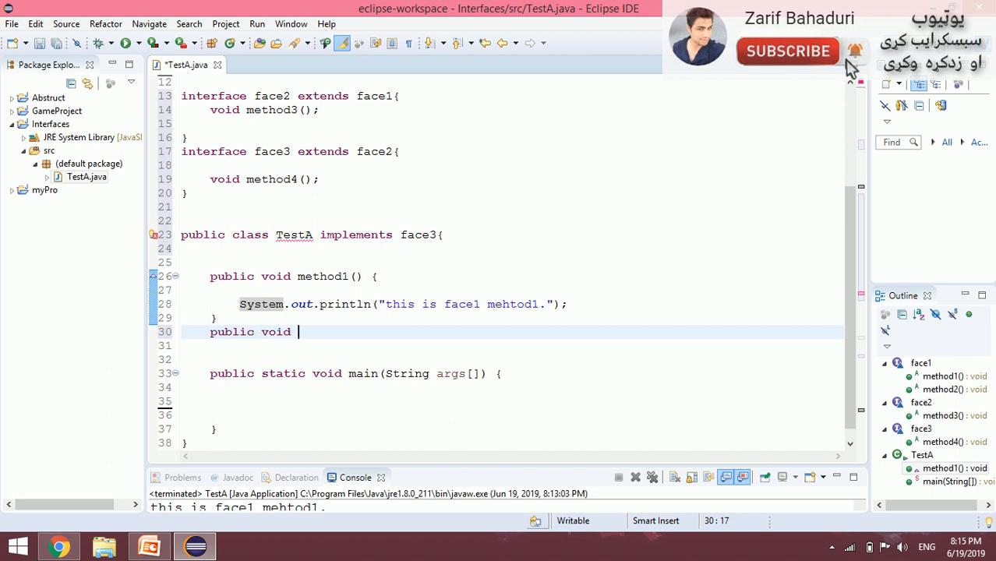
text(method2)
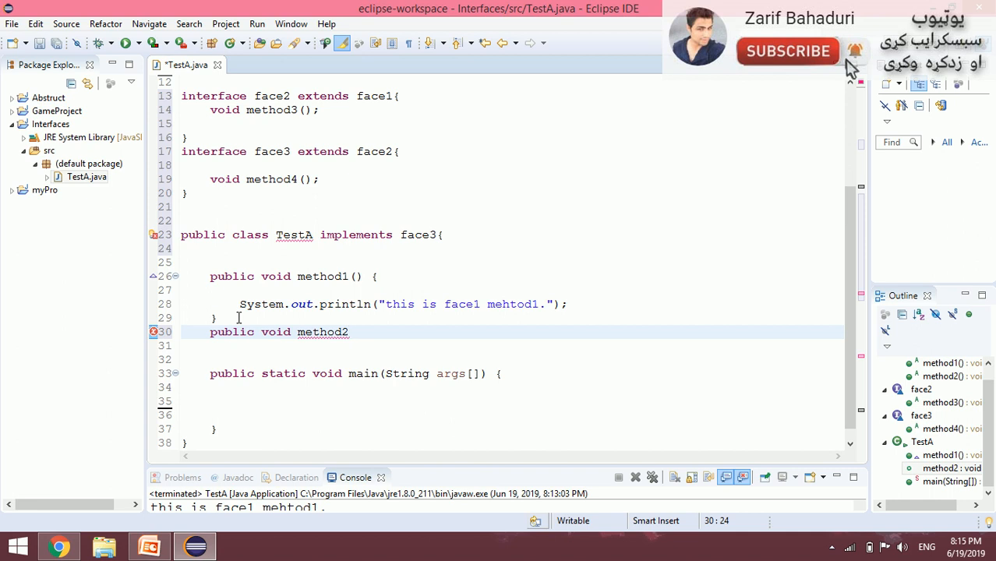
key(BackSpace)
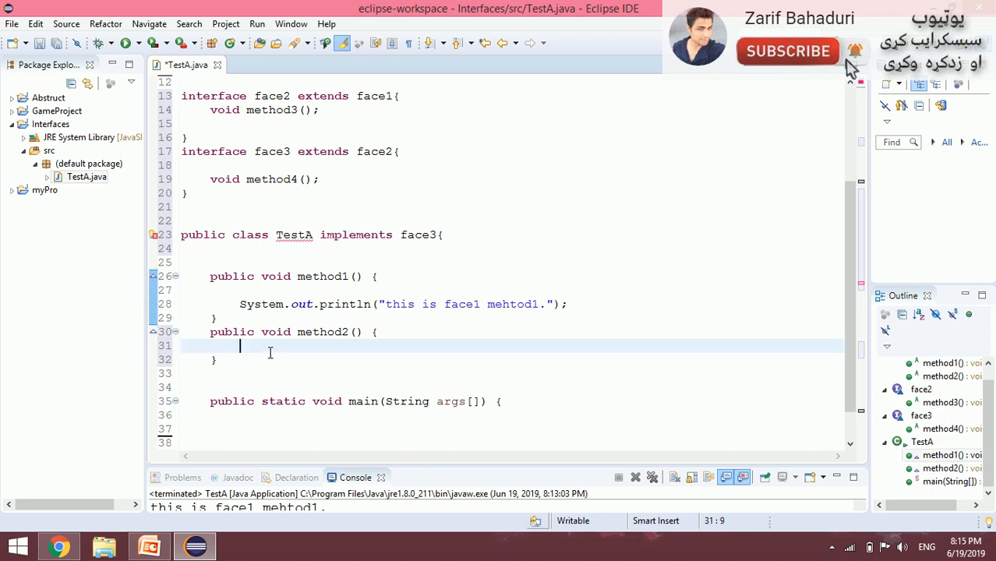
text(System.out.println("this is face1 mehtod1.");)
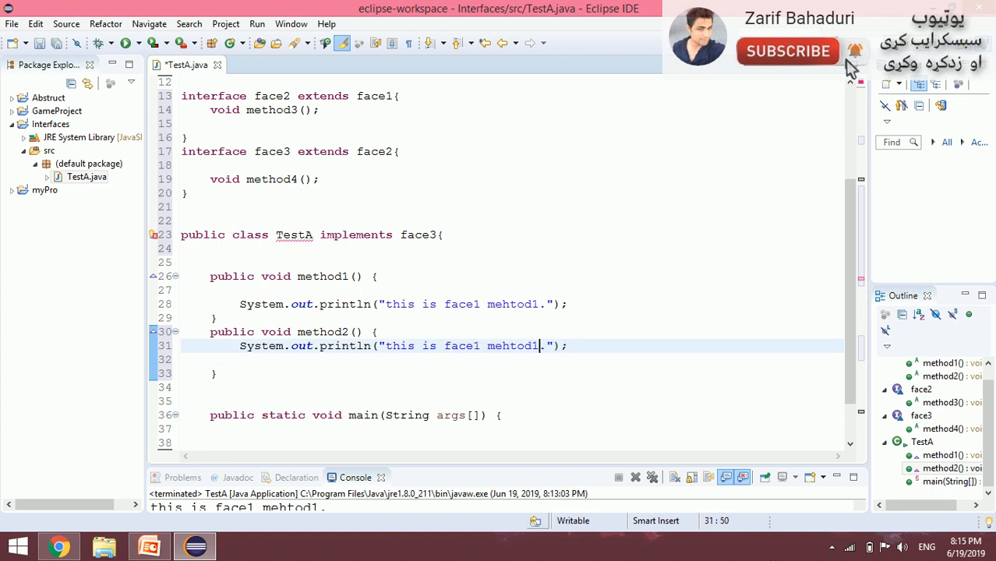
text(2)
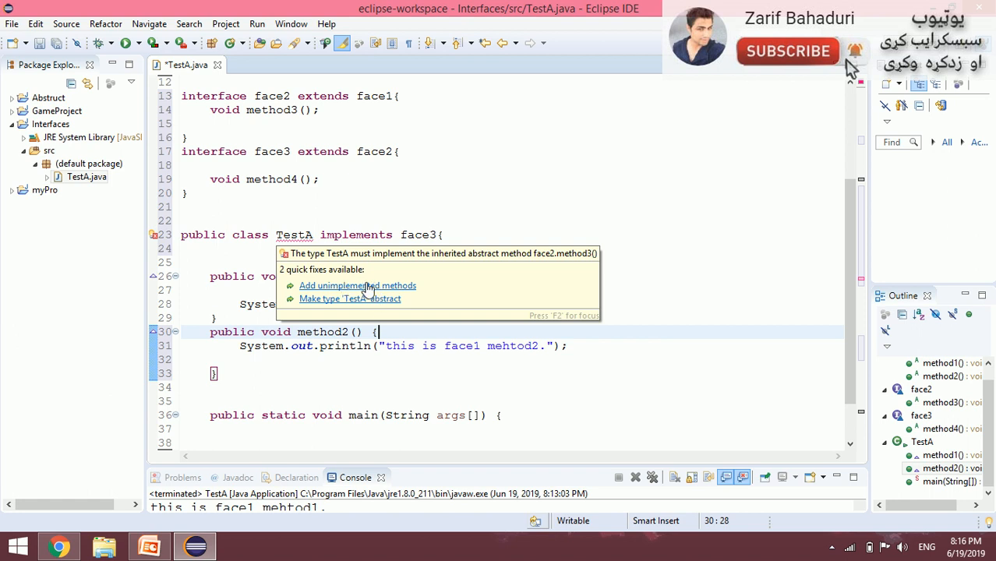
Add the unimplemented method3/method4 stubs and write public static void main(String args[]) below them
click(356, 285)
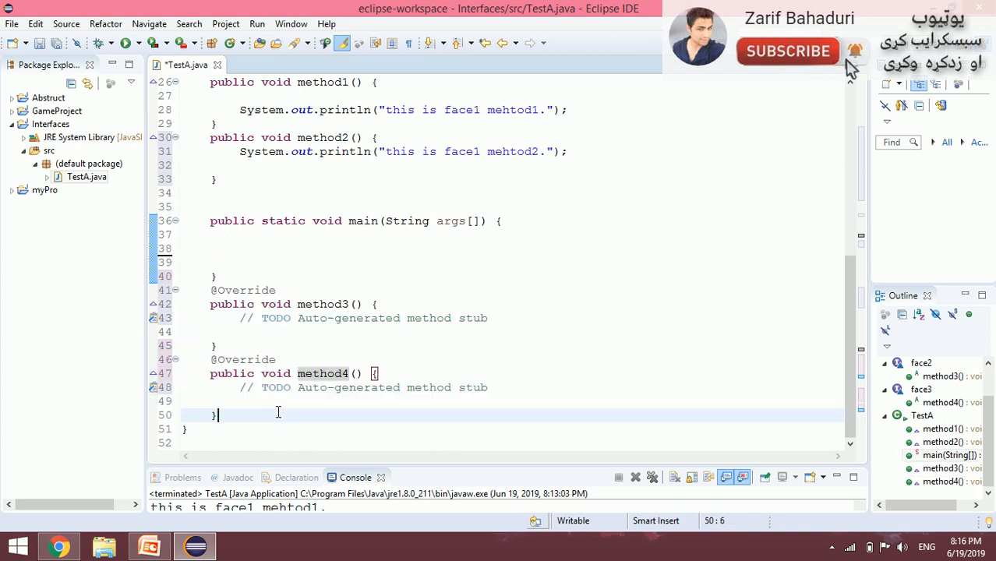
scroll(up, 3)
text(public static)
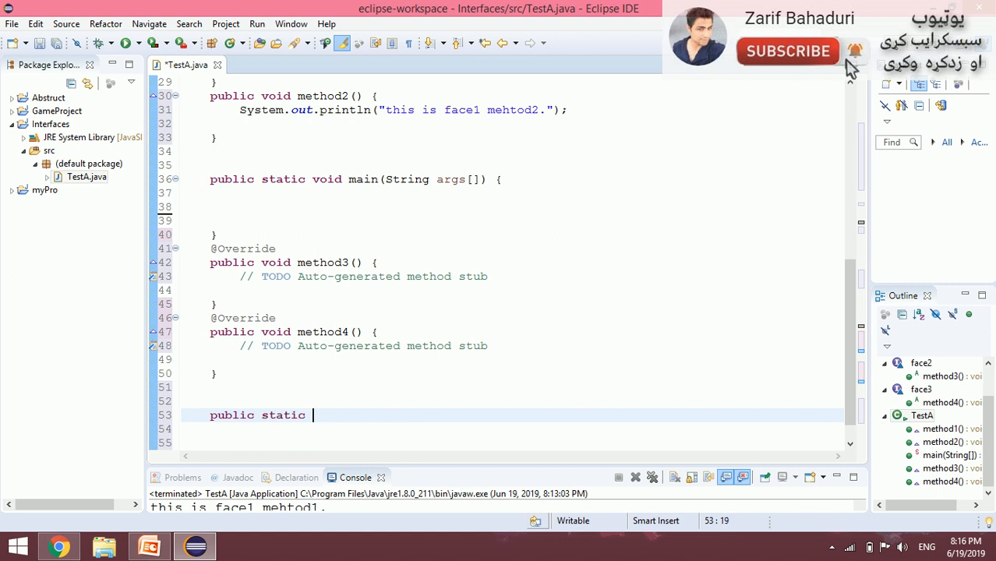
text(void main())
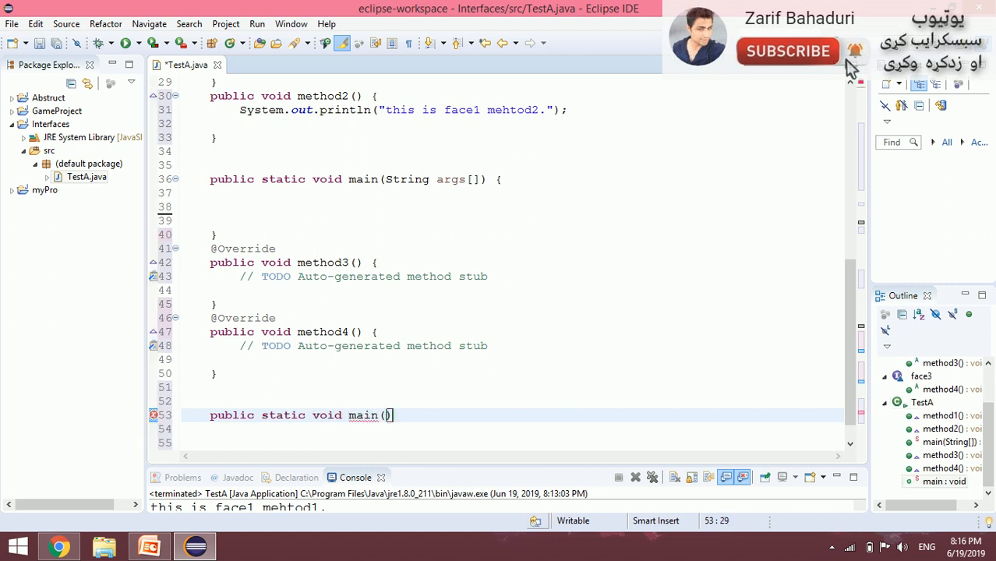
text(S)
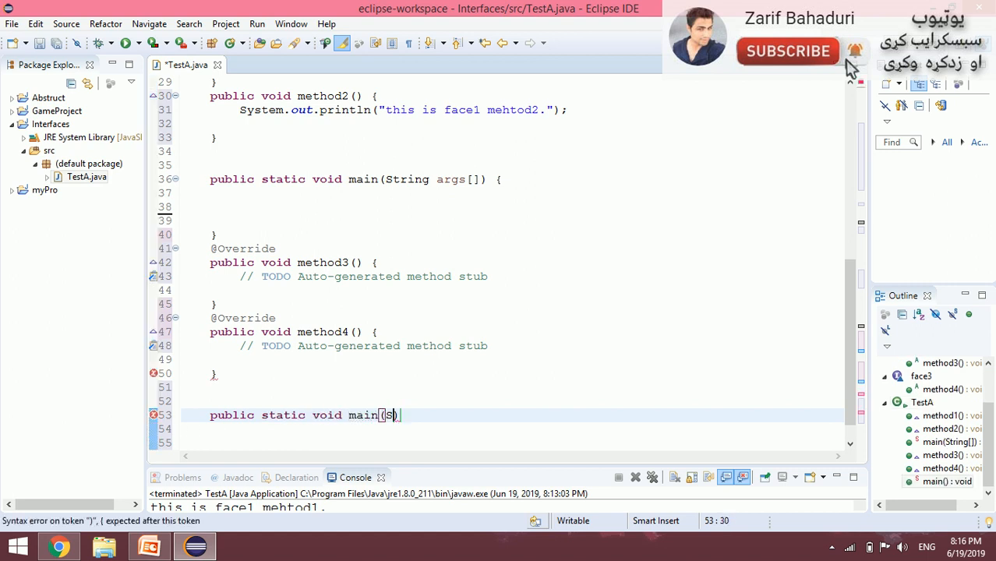
text(String args[])
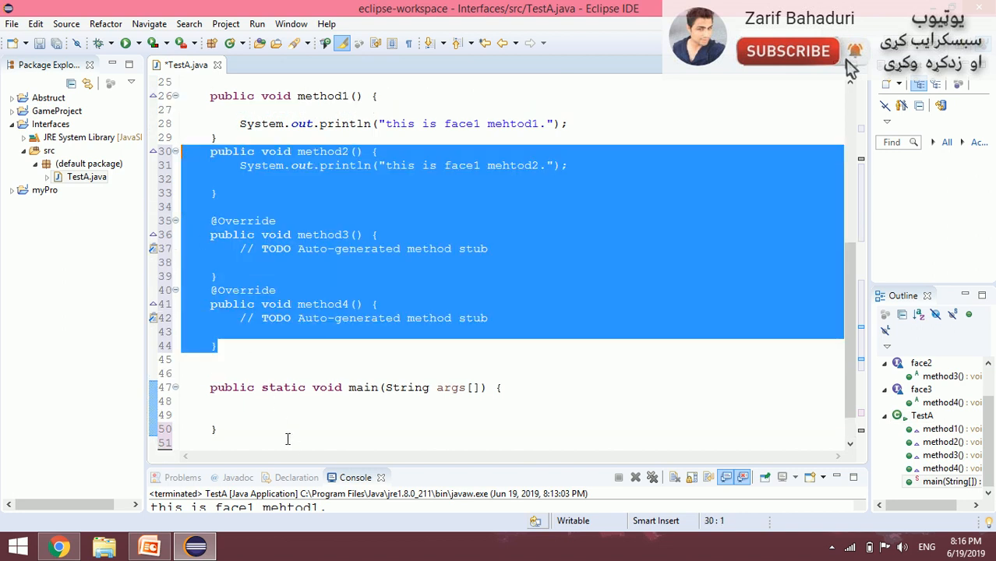
In main, write TestA obj = new TestA(); and obj.method2(); then run to print "this is face1 mehtod2."
click(240, 414)
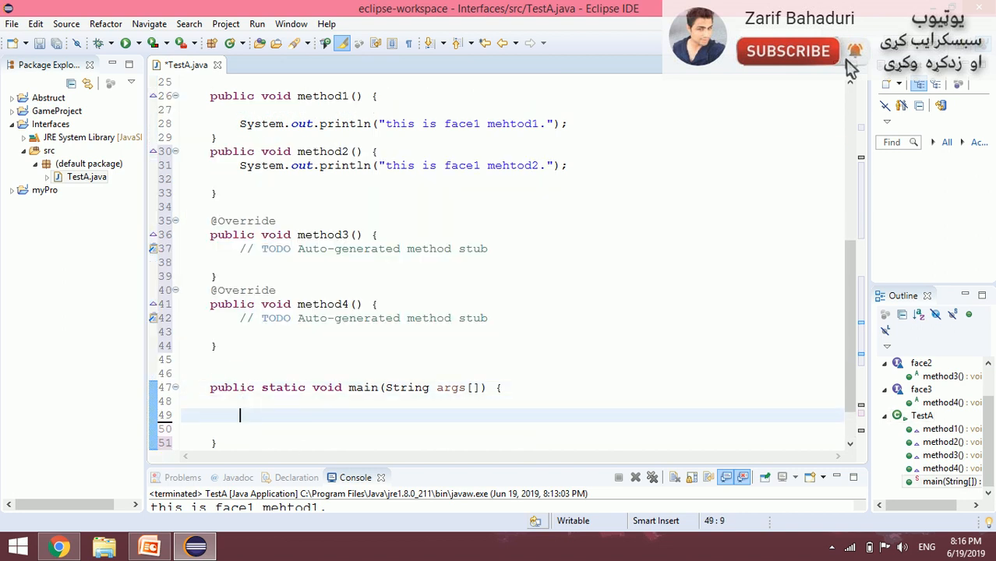
mouse_move(738, 413)
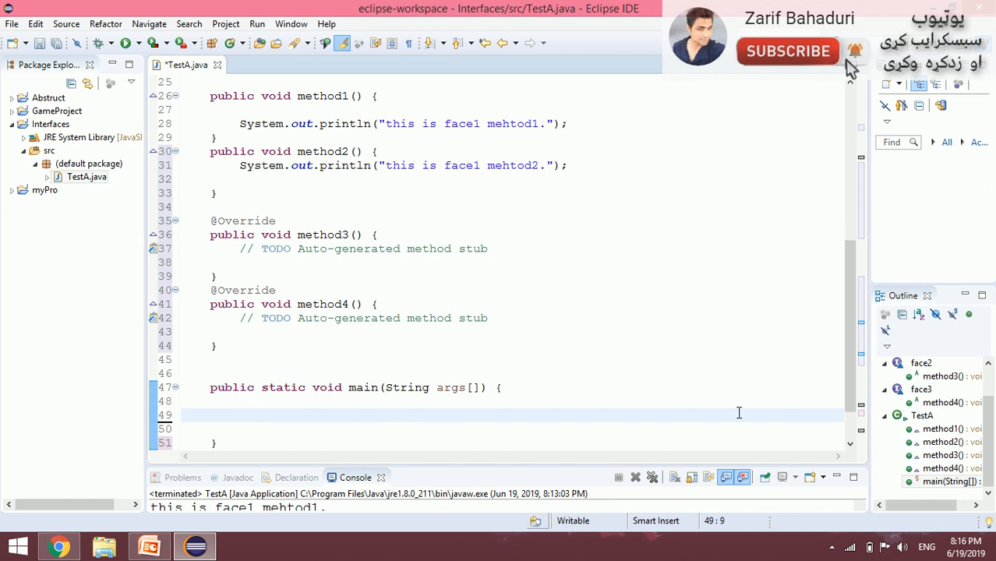
text(T)
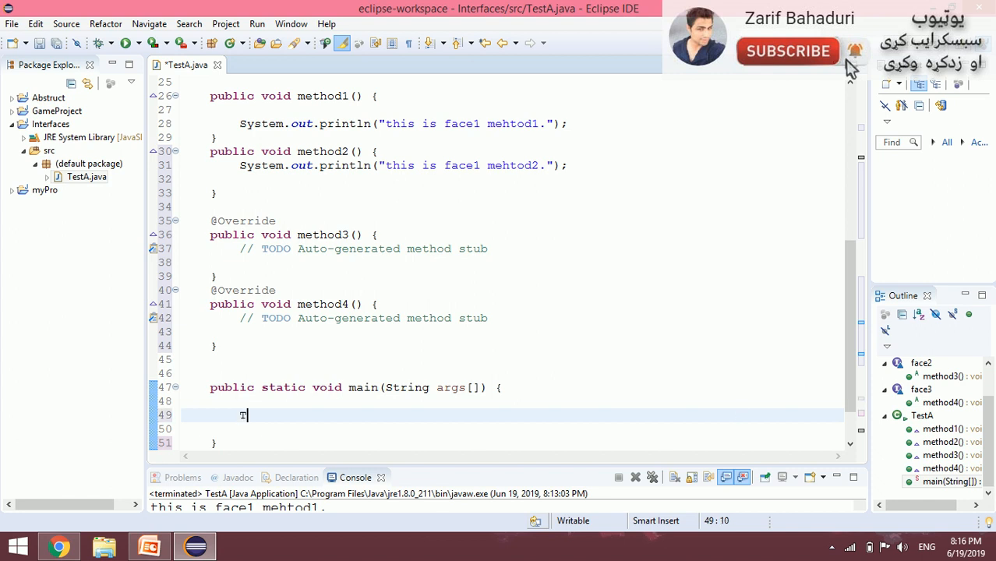
text(estA o)
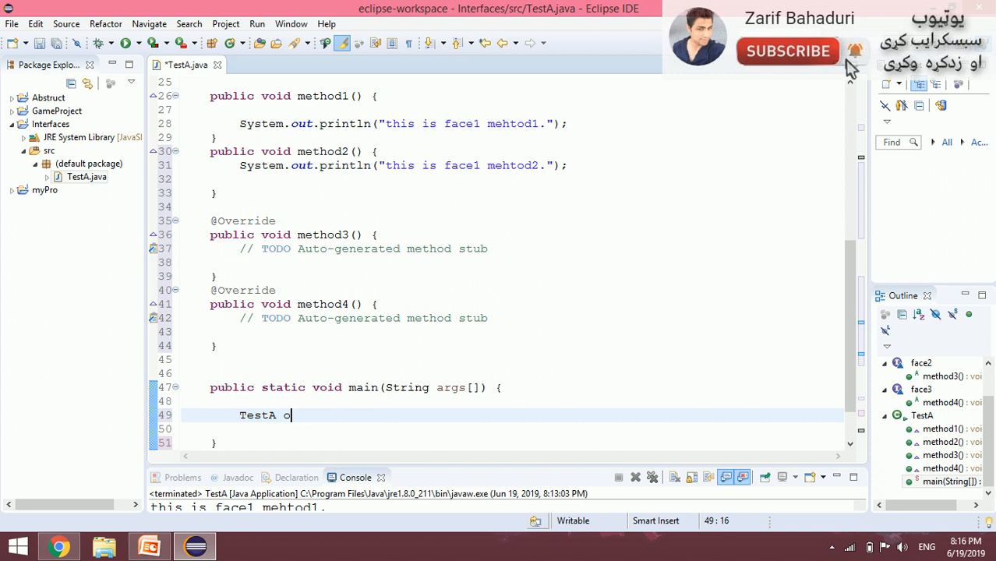
text(bj = new N)
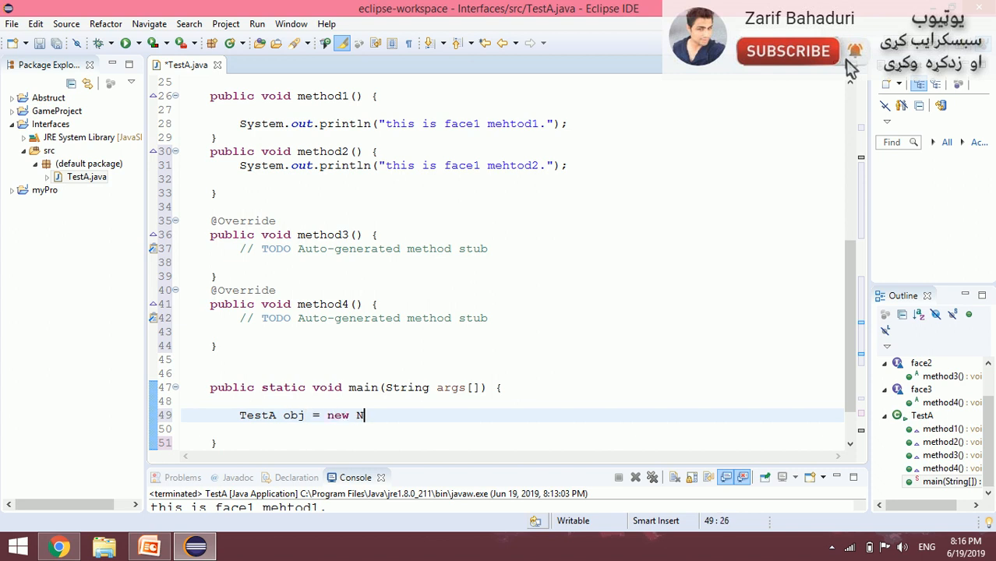
text(est)
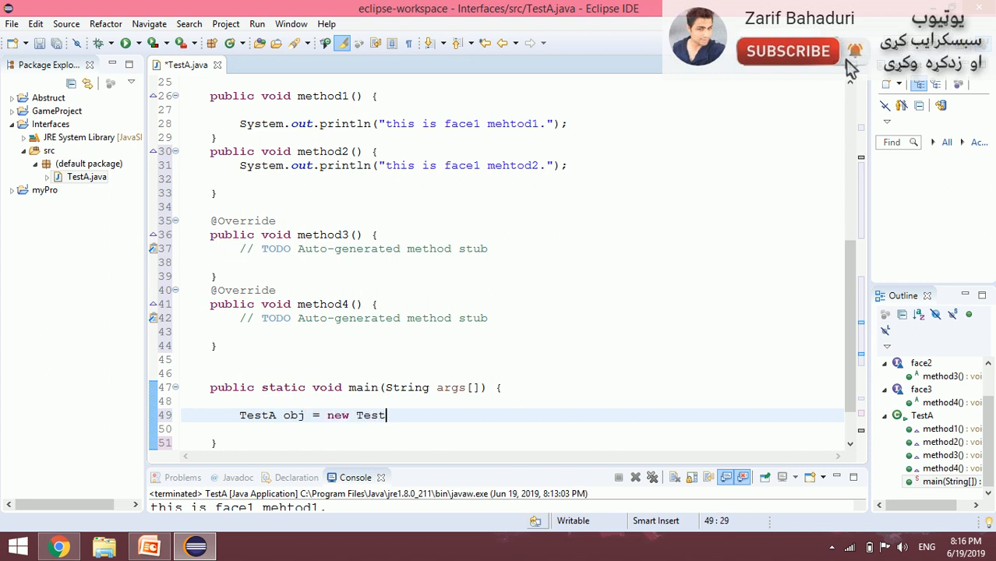
text(();)
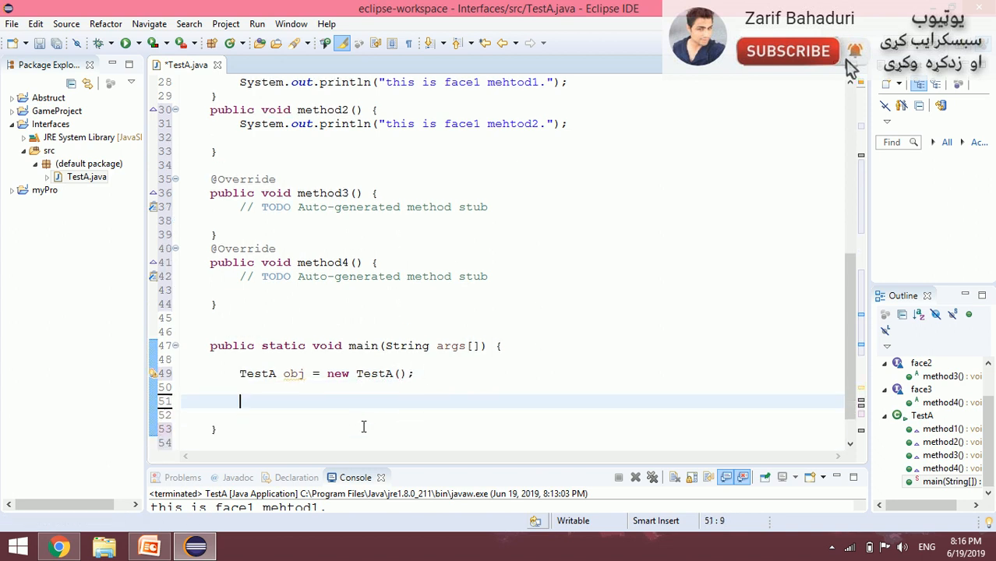
text(ob)
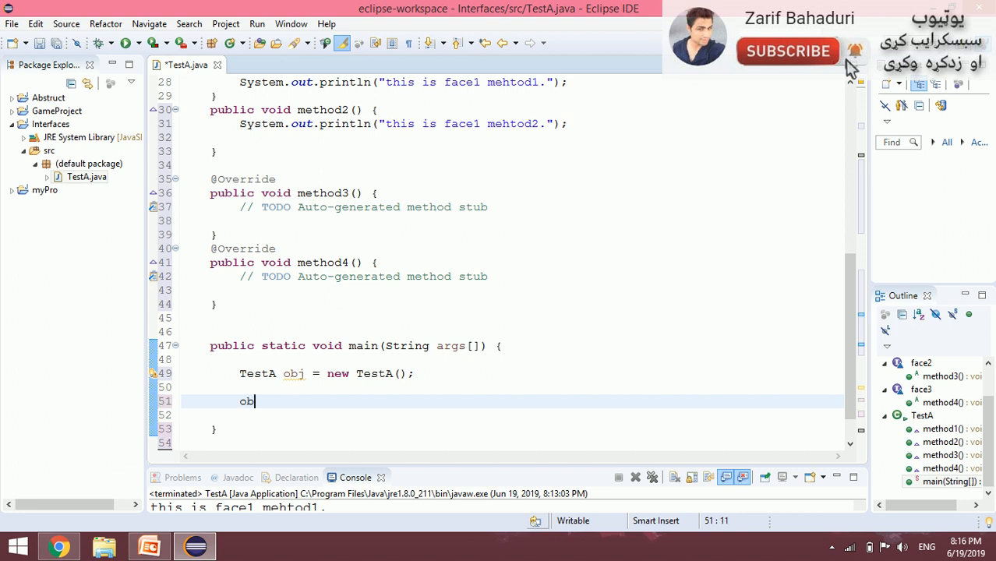
text(.)
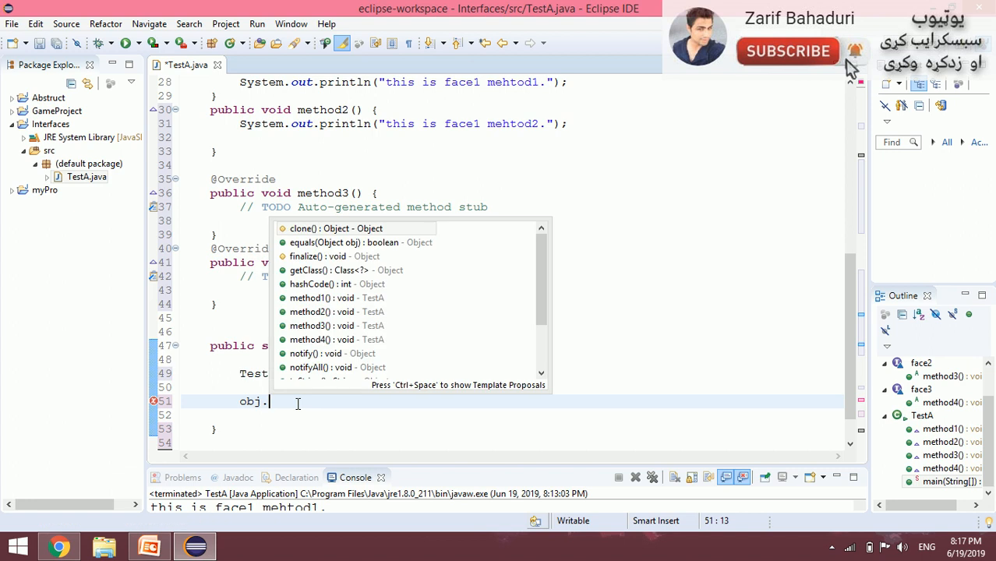
text(method2();)
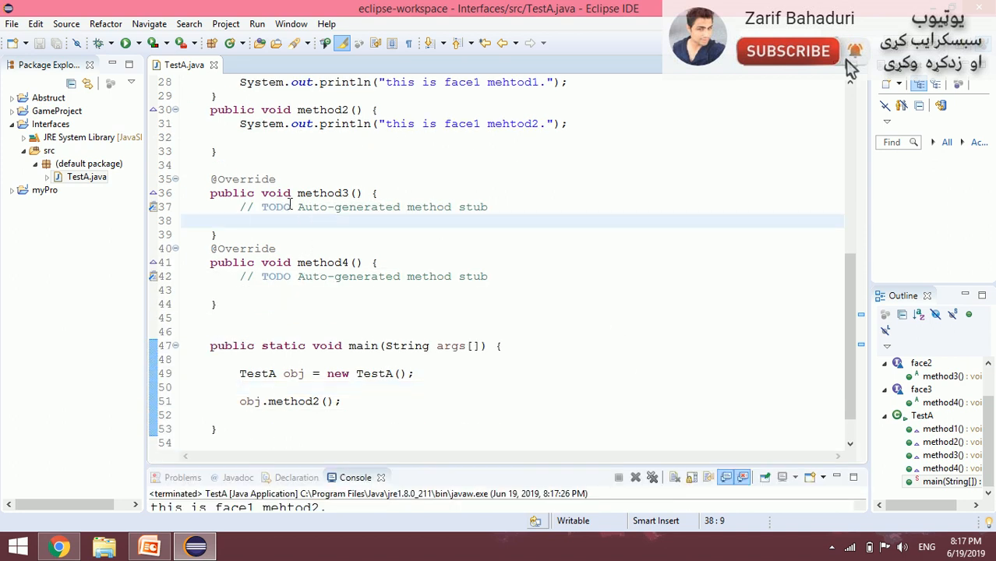
Give method3 and method4 println bodies, add obj.method4(); in main via content assist, and save
text(System.out.println("this is face1 mehtod1.");)
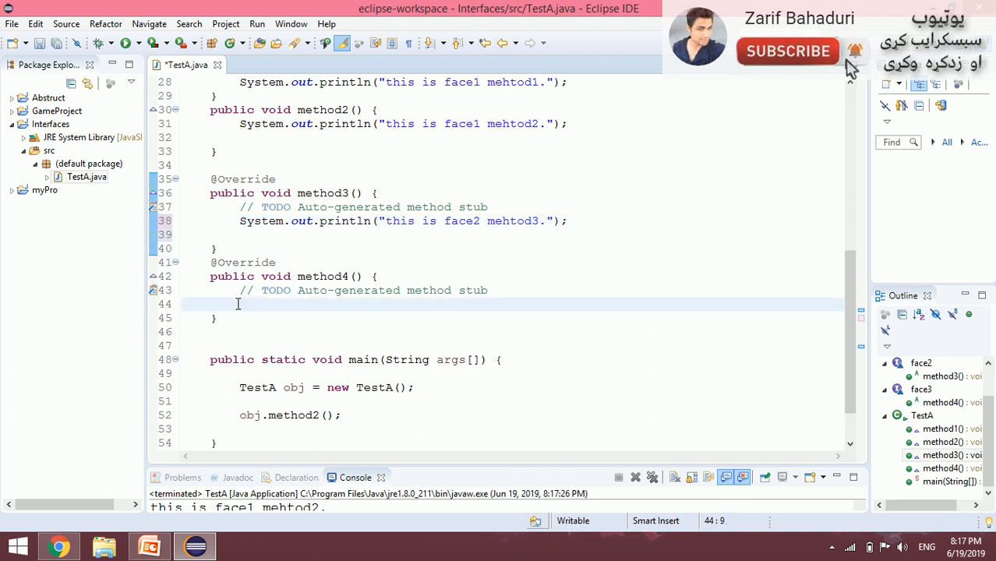
text(System.out.println("this is face1 mehtod1.");)
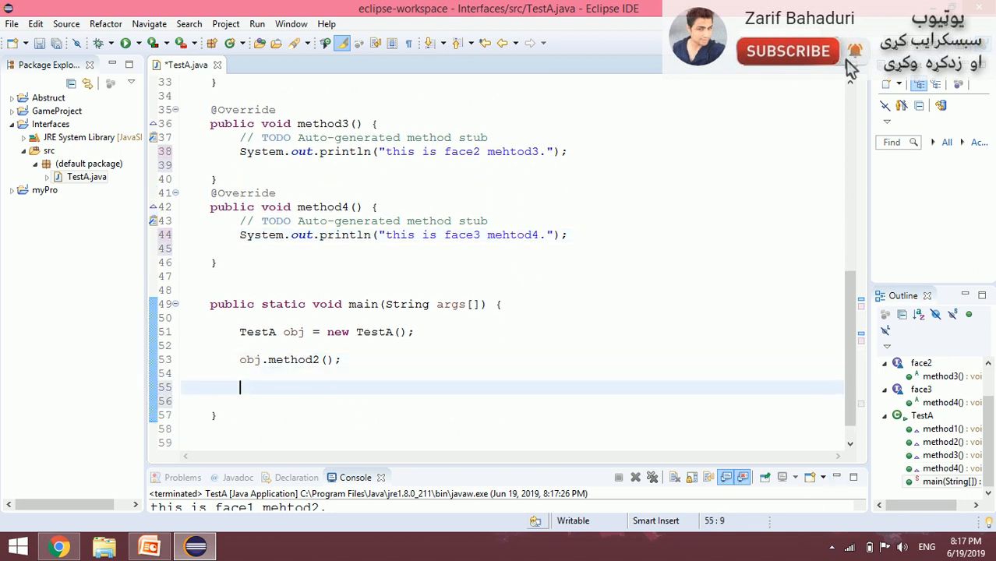
text(ob)
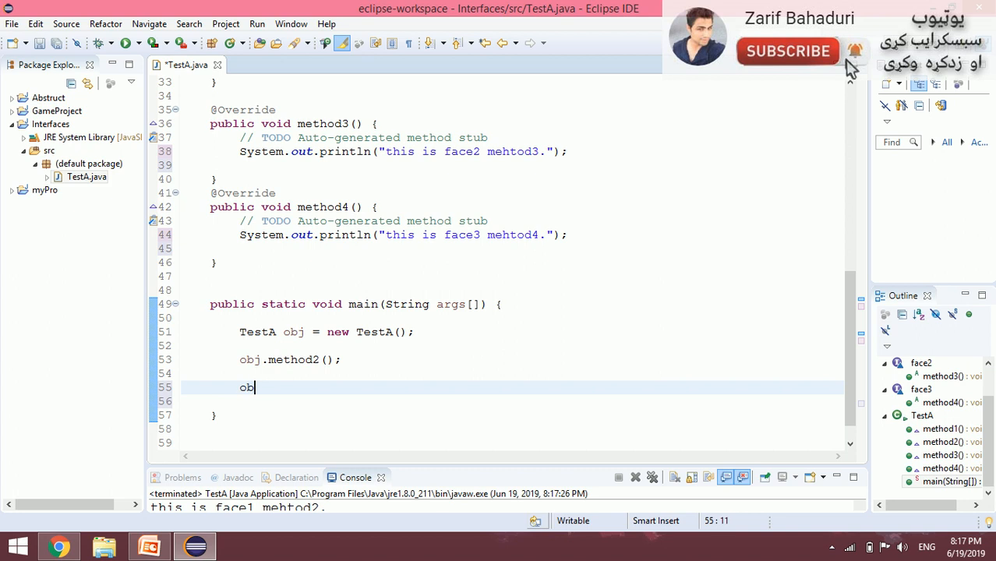
text(.method4();)
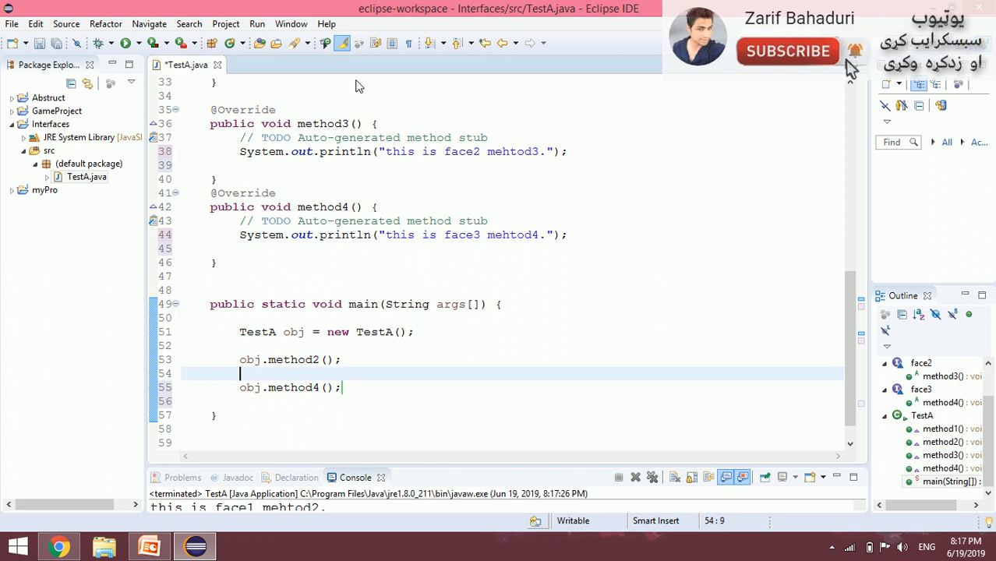
key(ctrl+s)
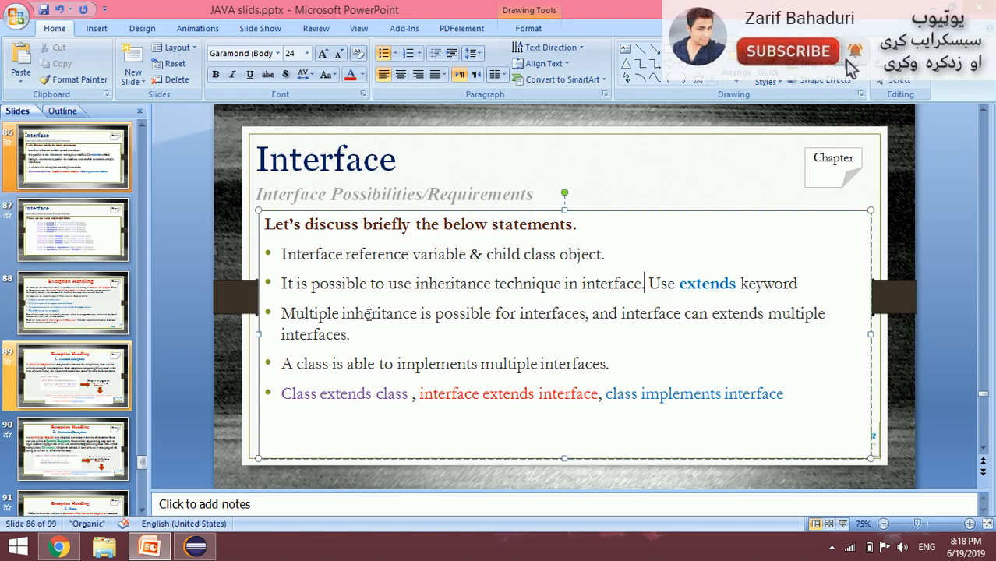
Highlight the multiple-inheritance bullet on the PowerPoint slide, then return to Eclipse's console output
double_click(326, 284)
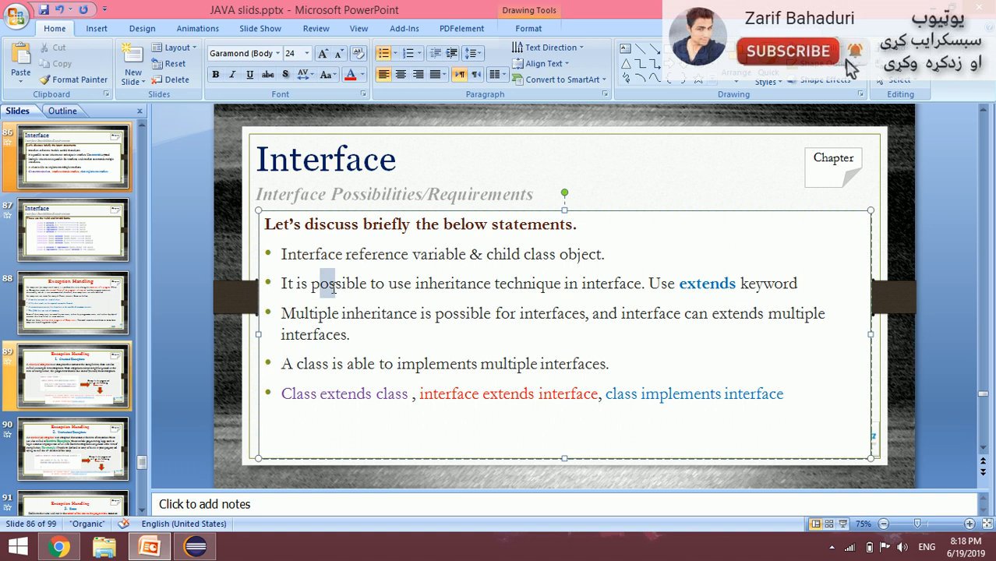
drag(333, 283, 493, 284)
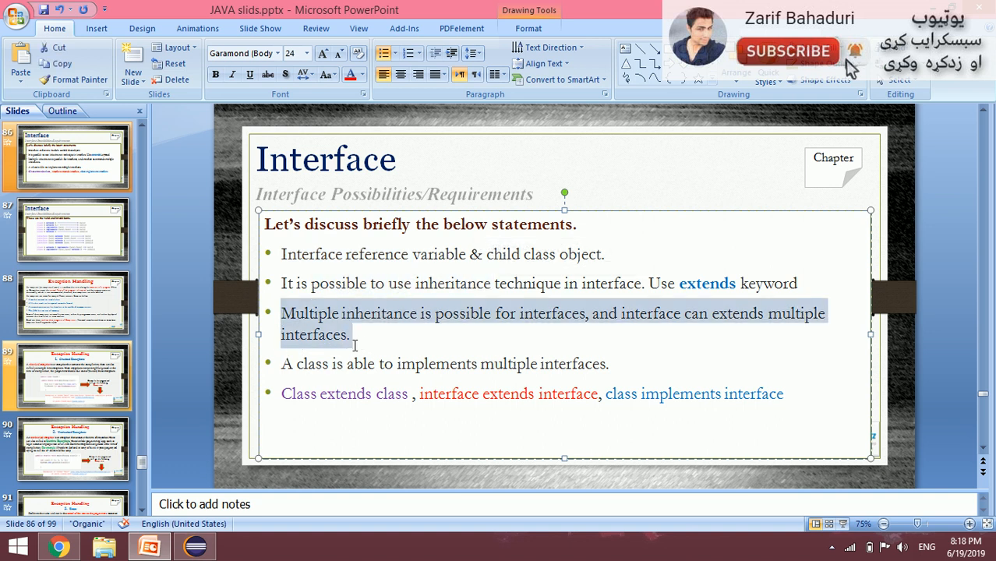
right_click(354, 343)
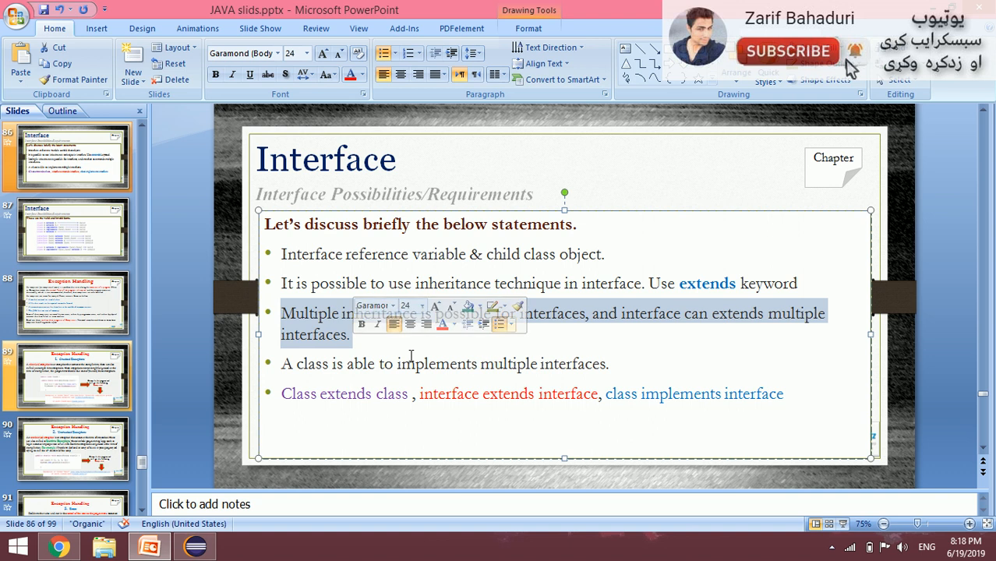
click(148, 546)
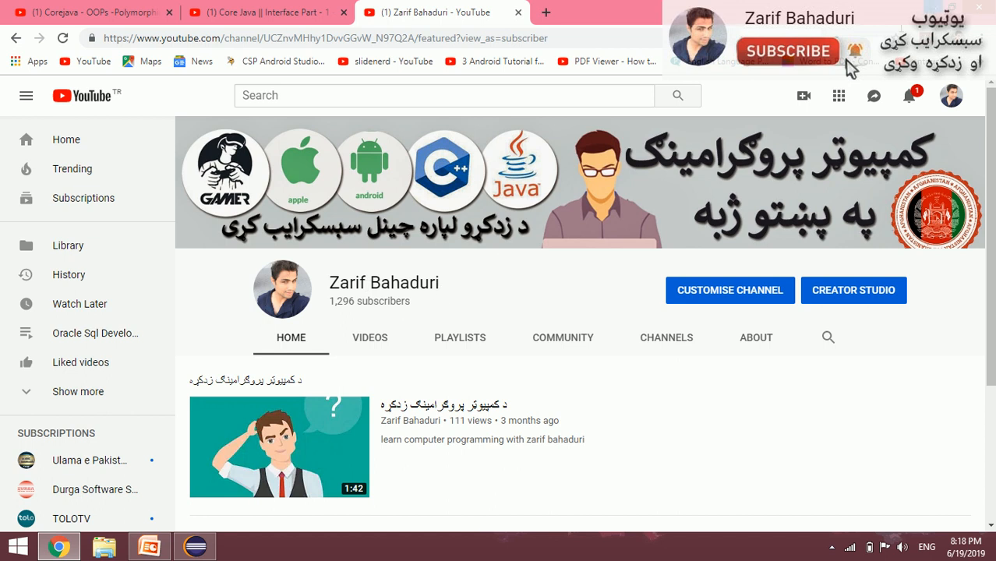
click(148, 545)
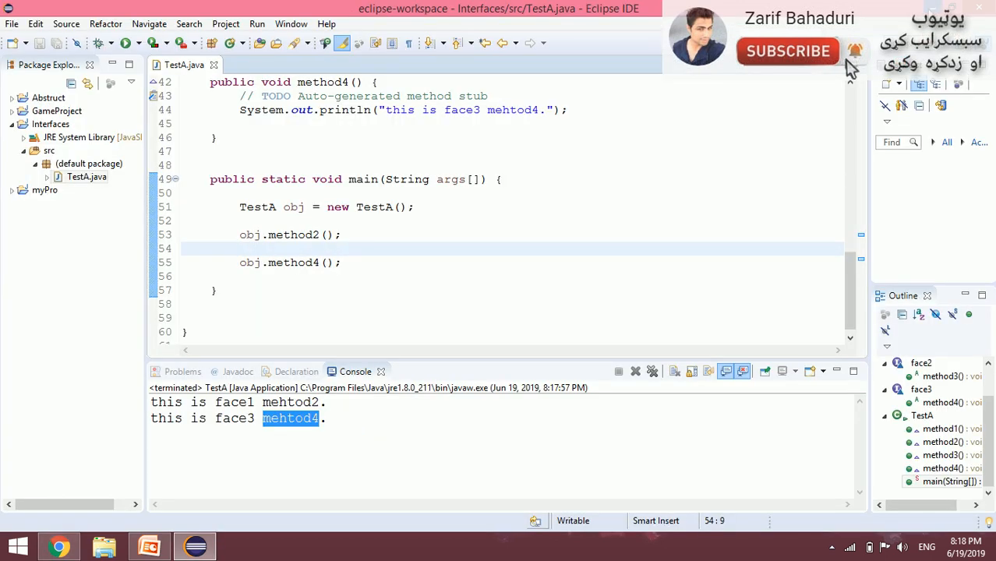